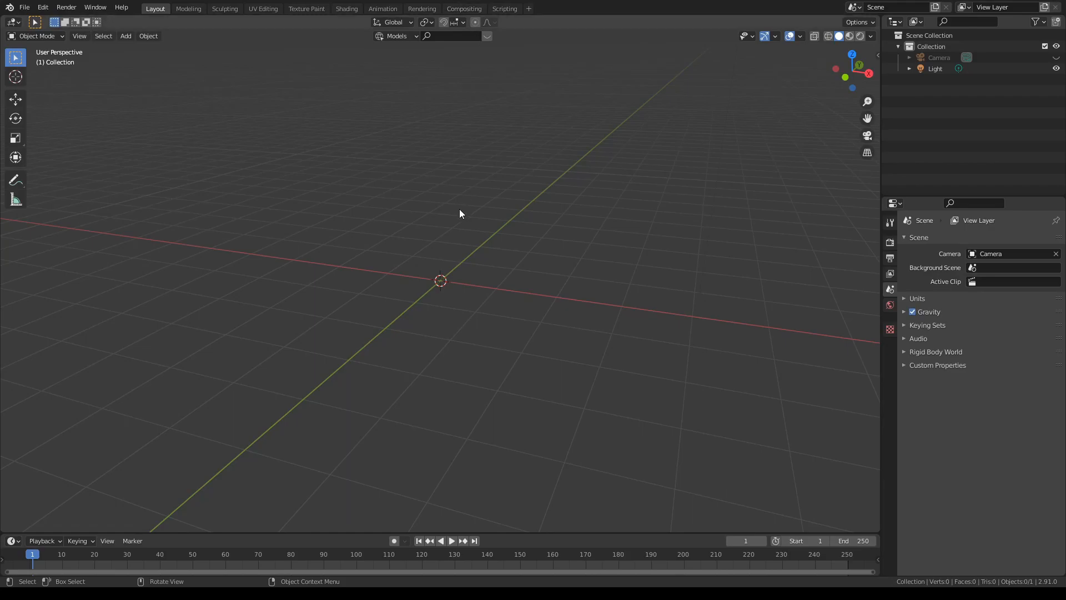
pyautogui.moveTo(422, 221)
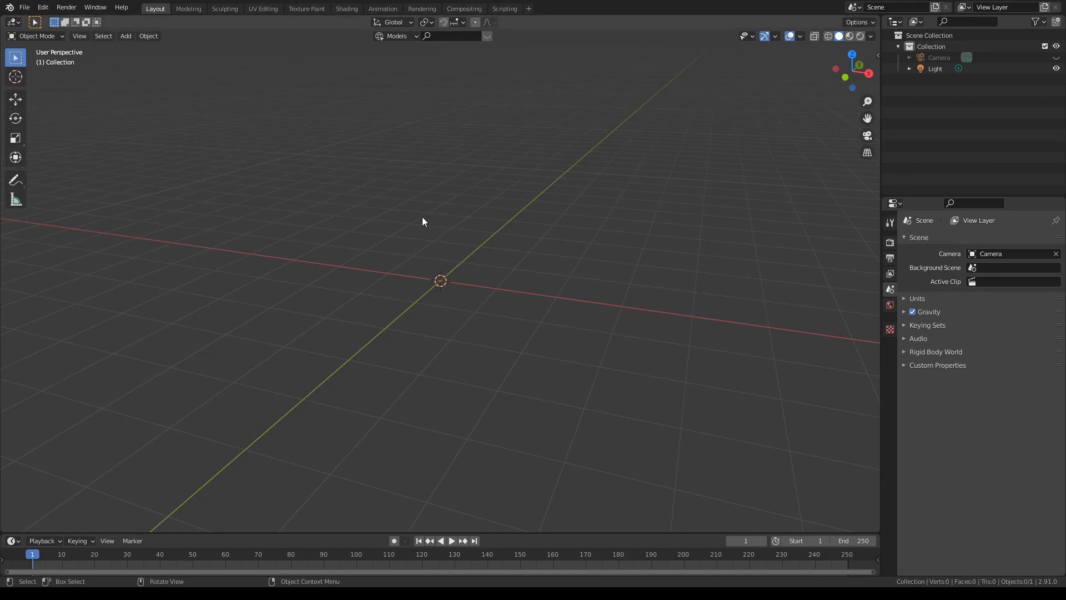
pyautogui.moveTo(428, 236)
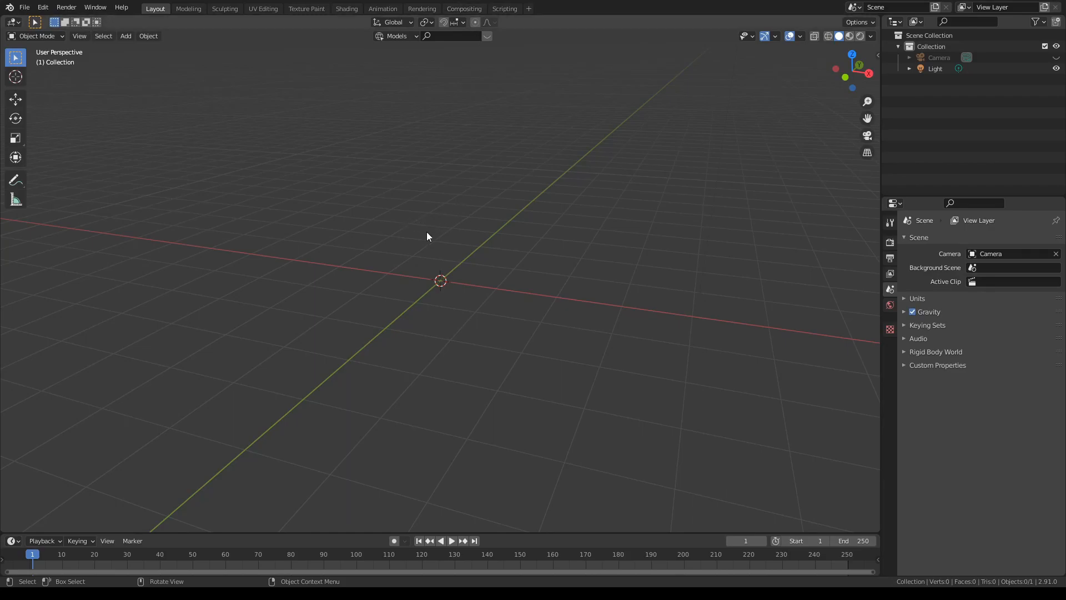
pyautogui.moveTo(422, 239)
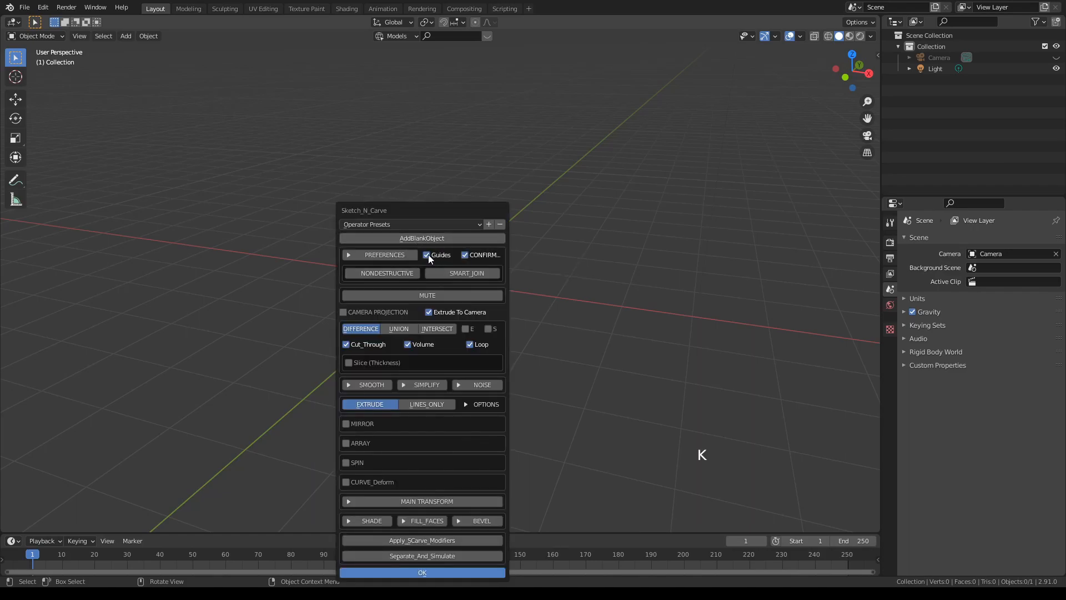
# Turn off guides, join shapes as a union, and add a blank object named WitchHat
pyautogui.click(427, 254)
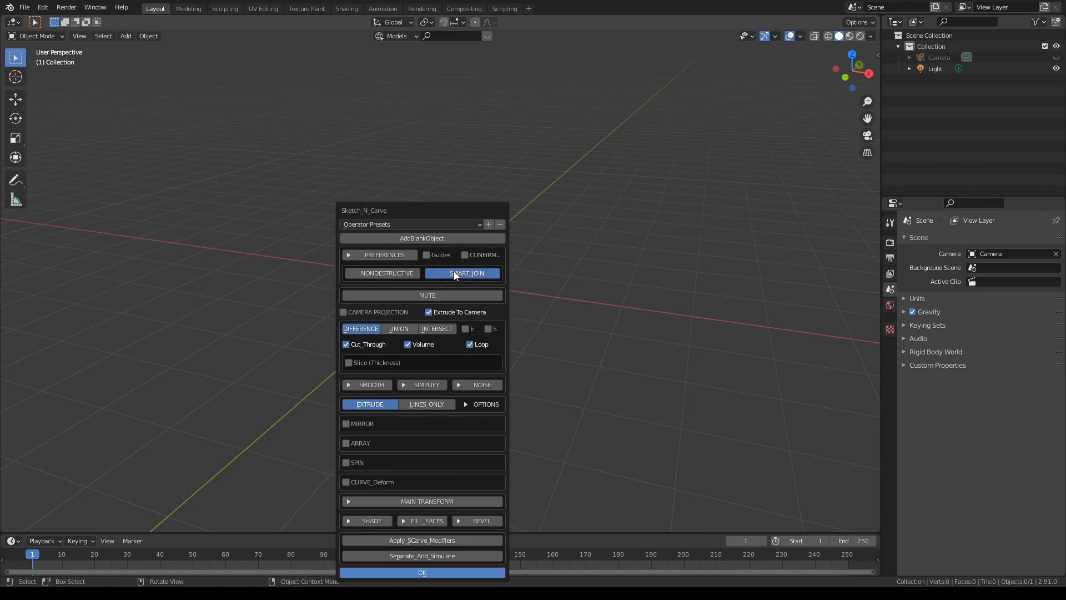
pyautogui.click(399, 328)
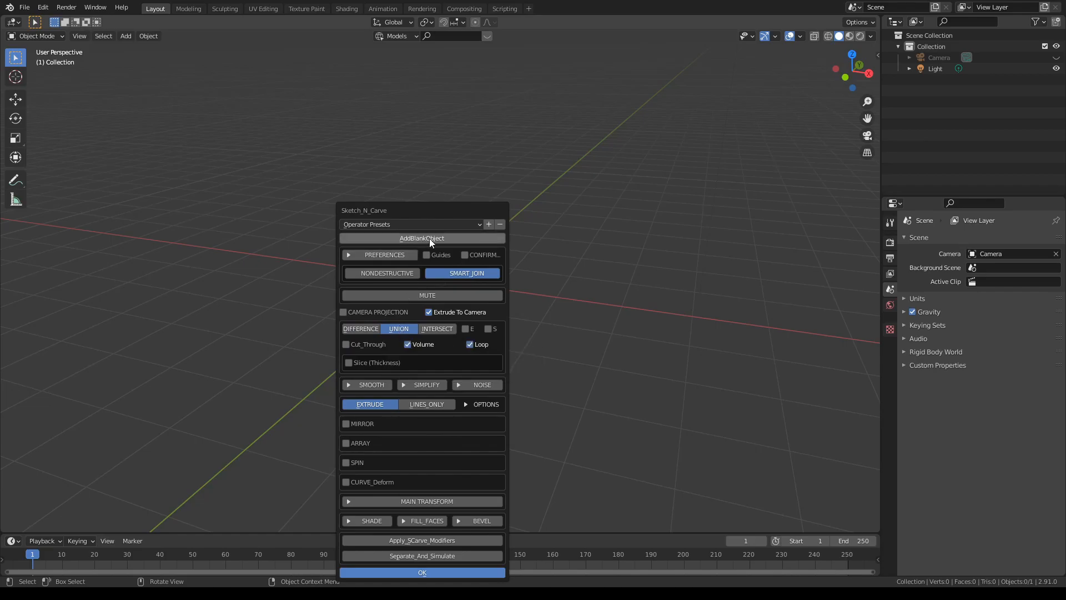
pyautogui.click(422, 238)
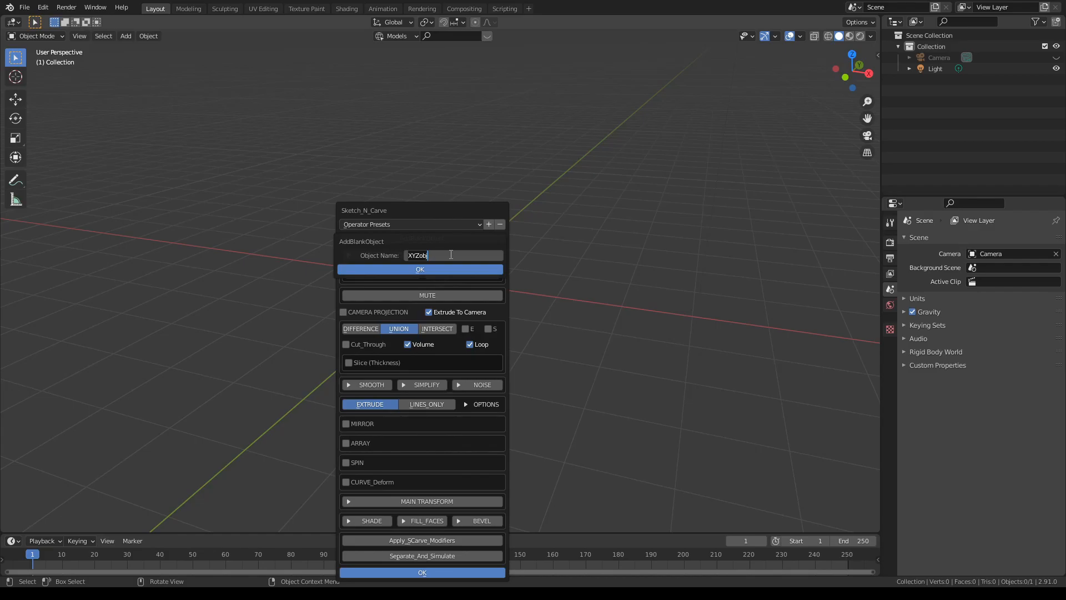
pyautogui.write('WitchHat')
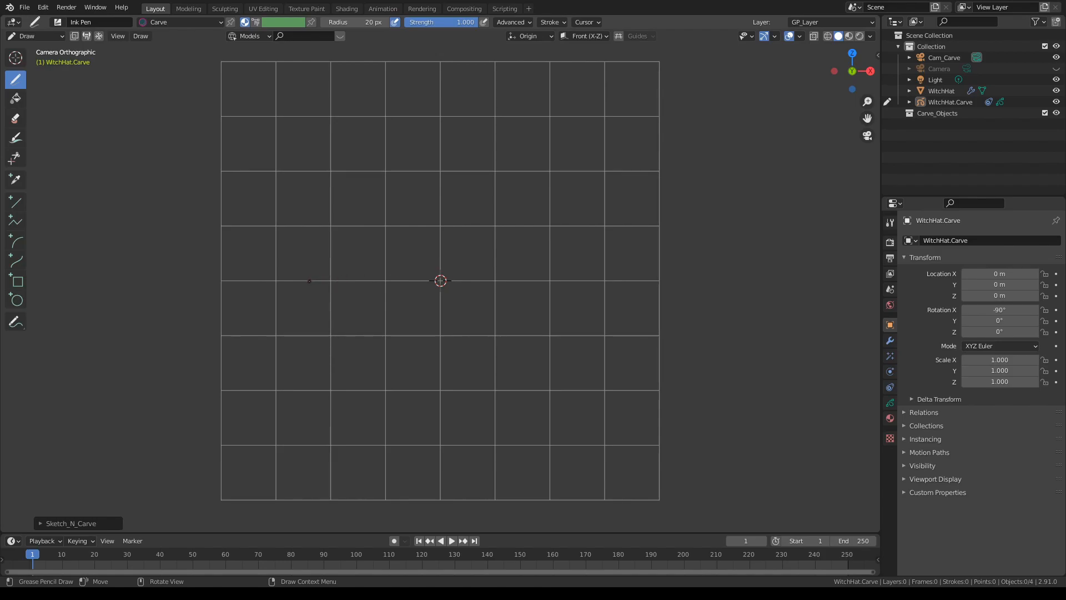
# Draw the triangular hat half-profile rising to a pointed tip on the front grid
pyautogui.moveTo(310, 281); pyautogui.dragTo(410, 234)
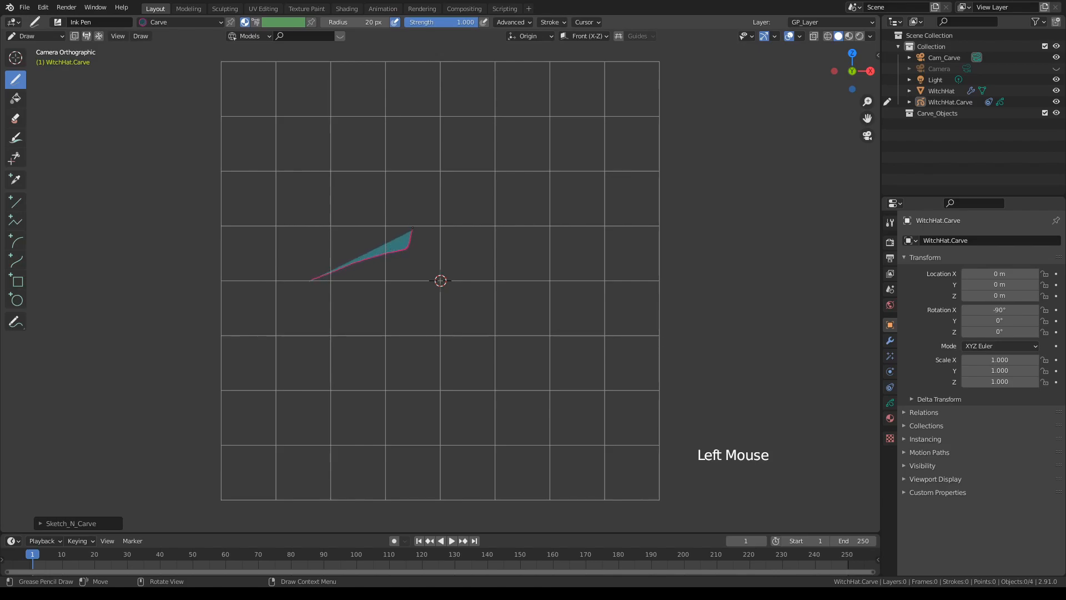
pyautogui.moveTo(411, 234); pyautogui.dragTo(435, 122)
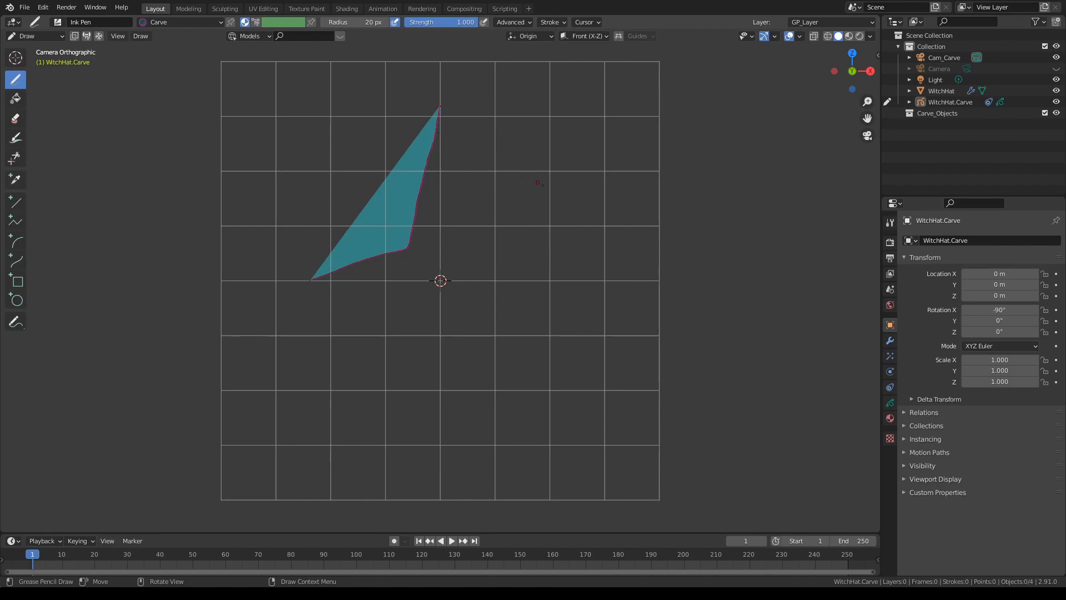
pyautogui.moveTo(501, 222)
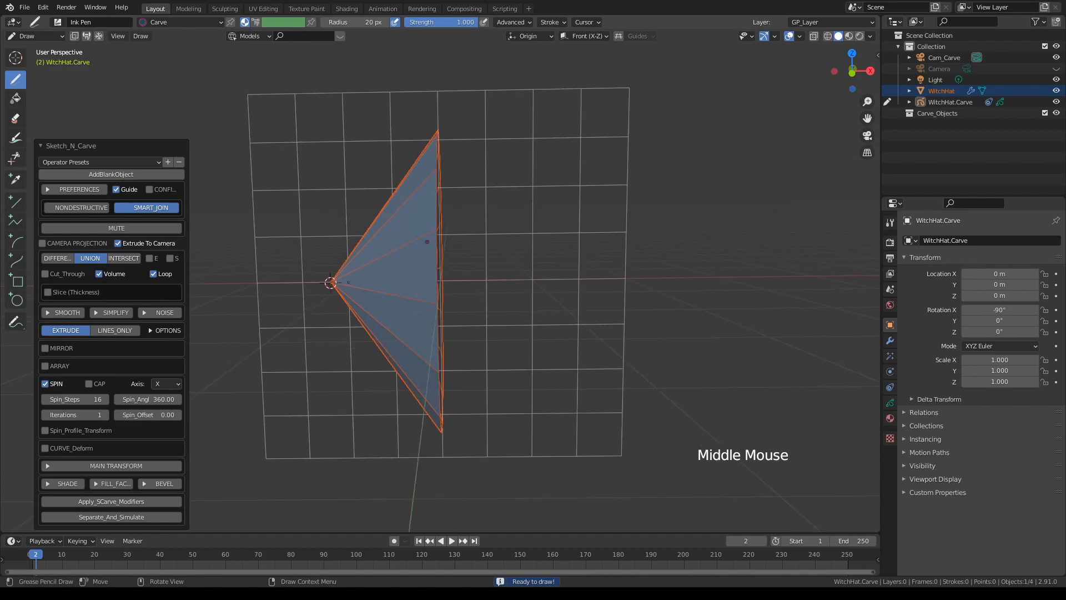
# Spin the triangular profile around the Z axis into a pointed hat with a wide brim
pyautogui.click(166, 383)
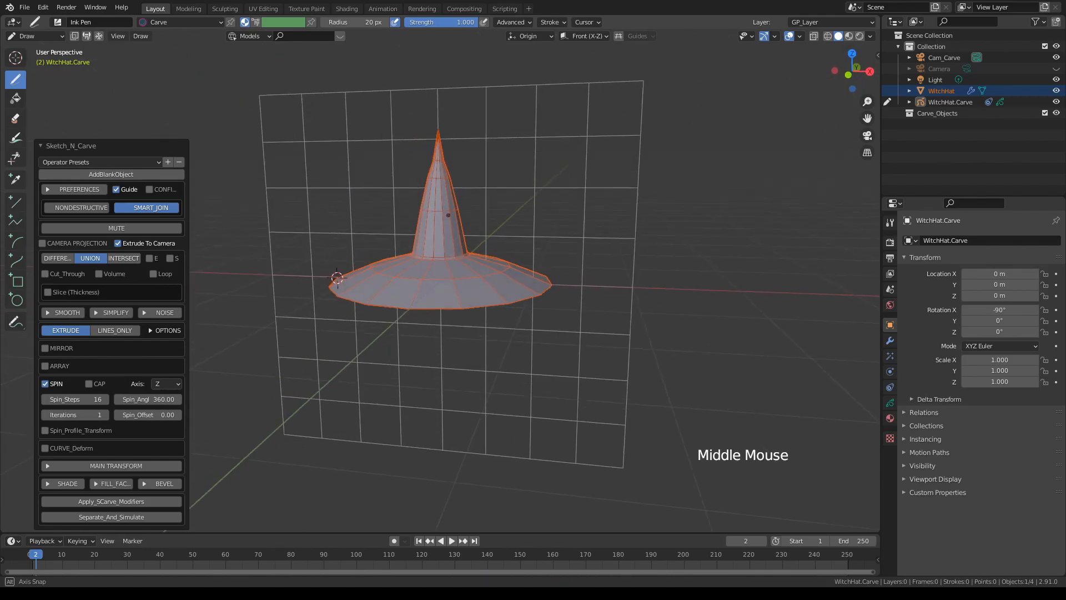
pyautogui.scroll(3)
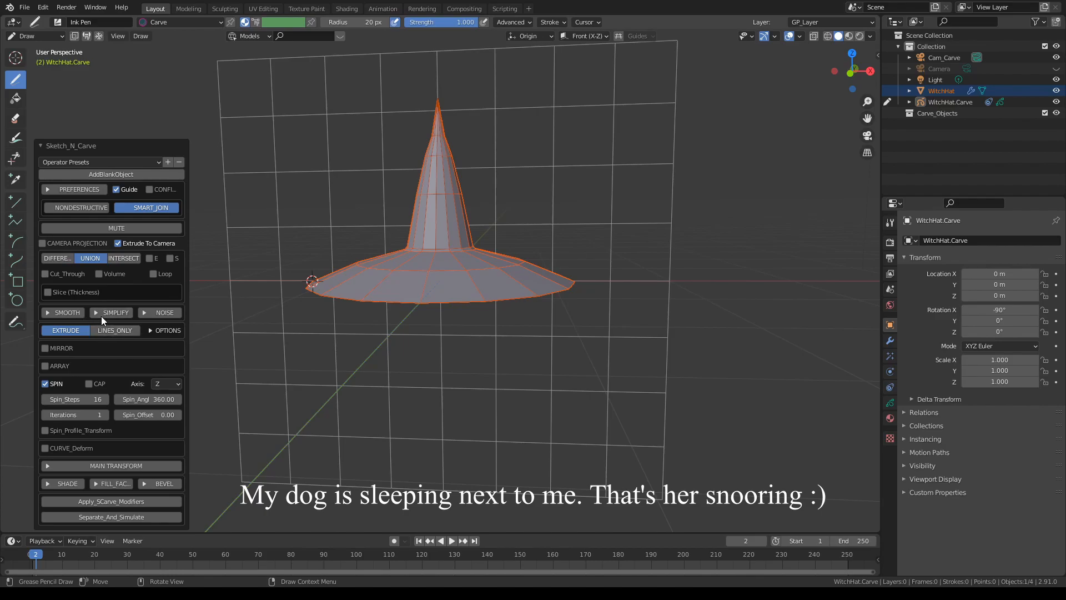
# Apply Simplify at 0.13 with Even Spacing for evenly spaced hat rings
pyautogui.click(97, 312)
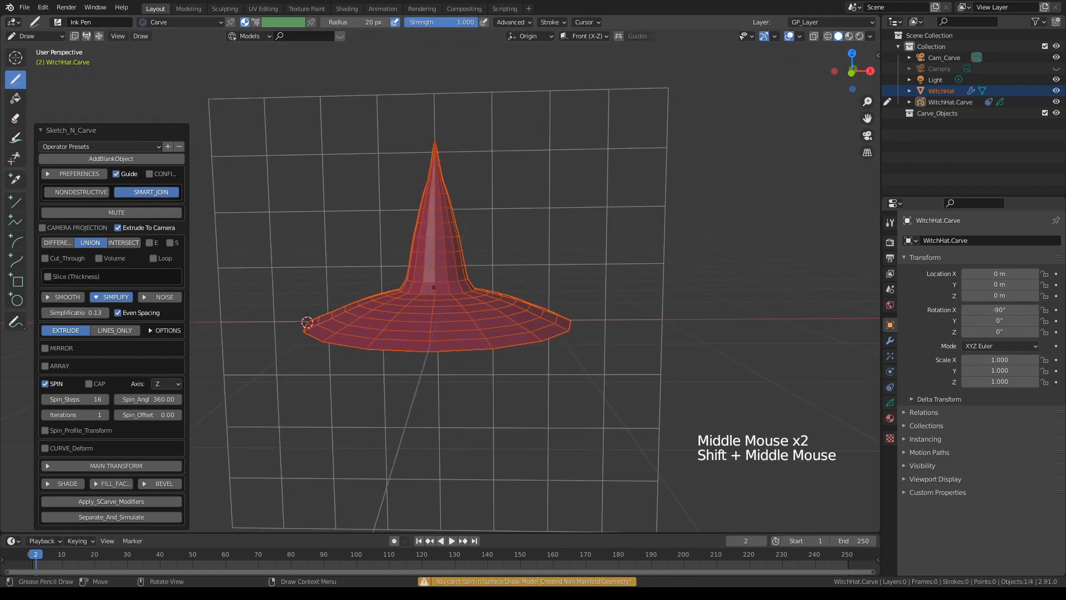
pyautogui.scroll(3)
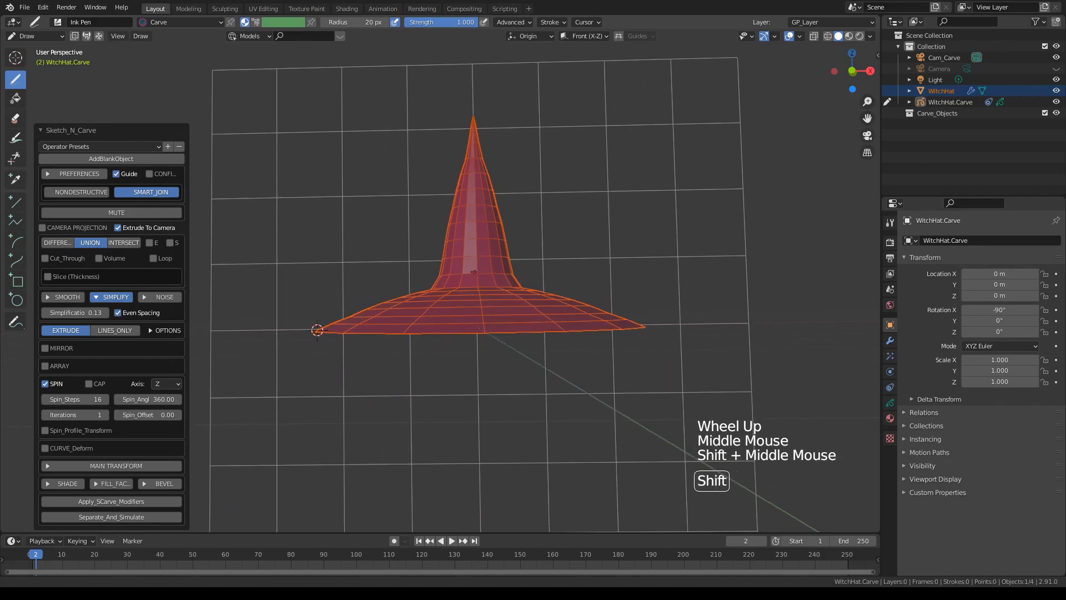
pyautogui.scroll(3)
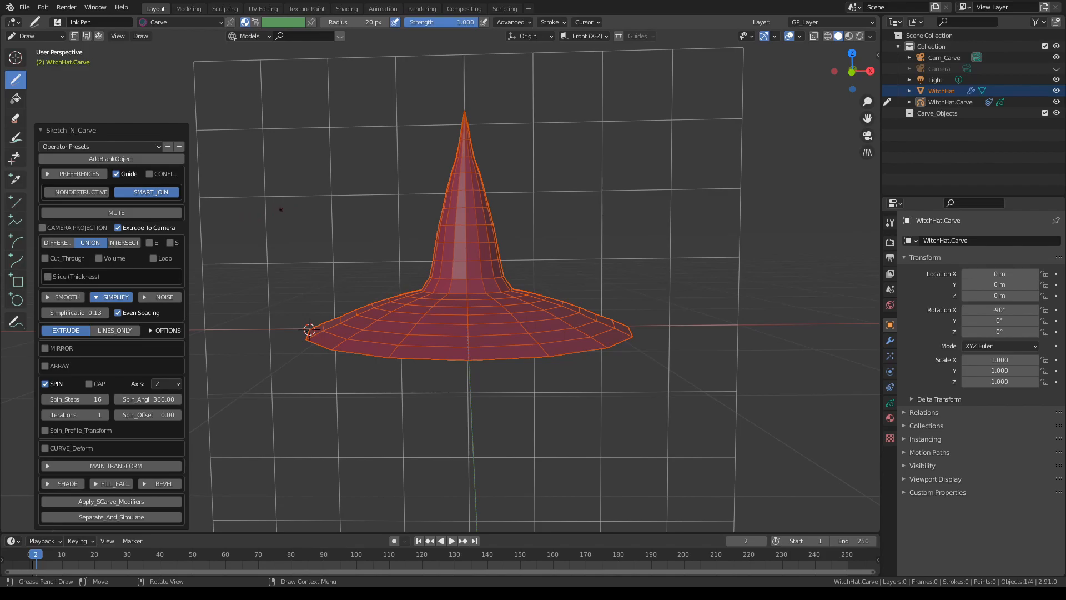
# Mute the spun hat, switch to the Path material, and draw a curved guide path near the tip
pyautogui.click(112, 212)
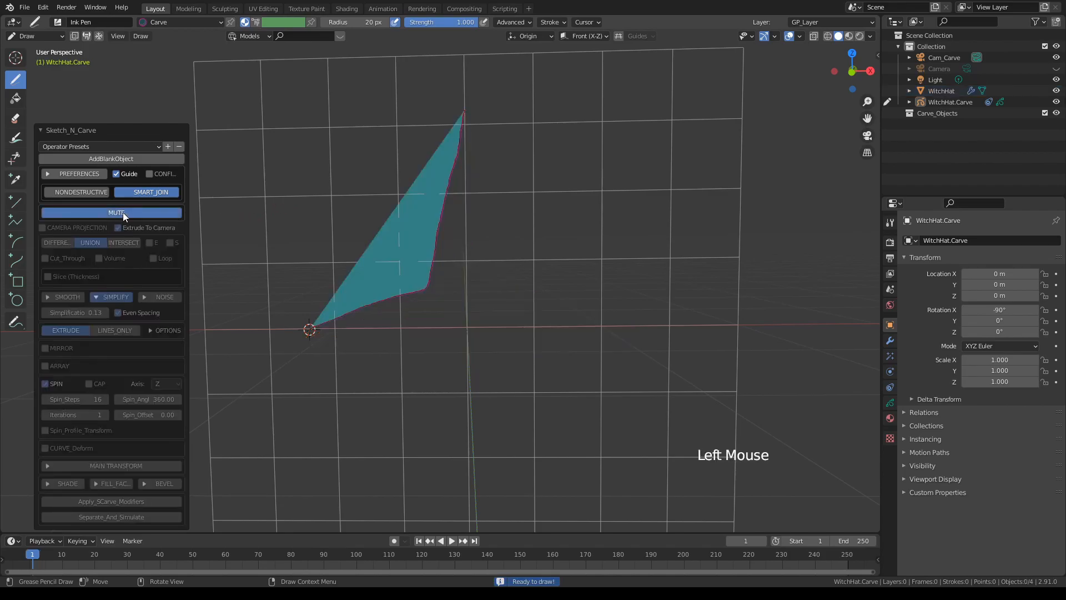
pyautogui.click(111, 213)
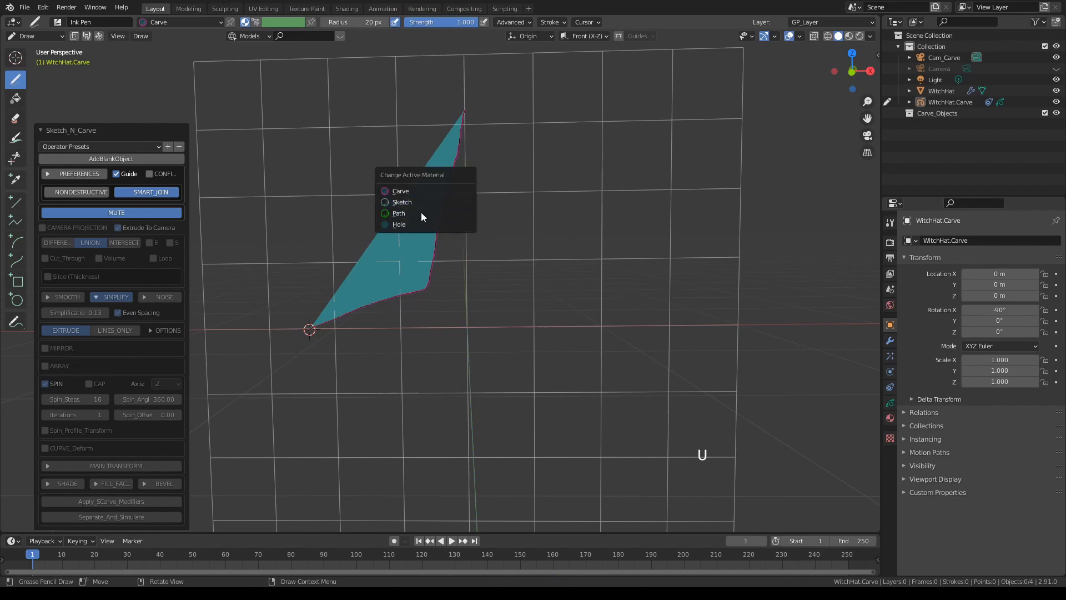
pyautogui.moveTo(408, 213)
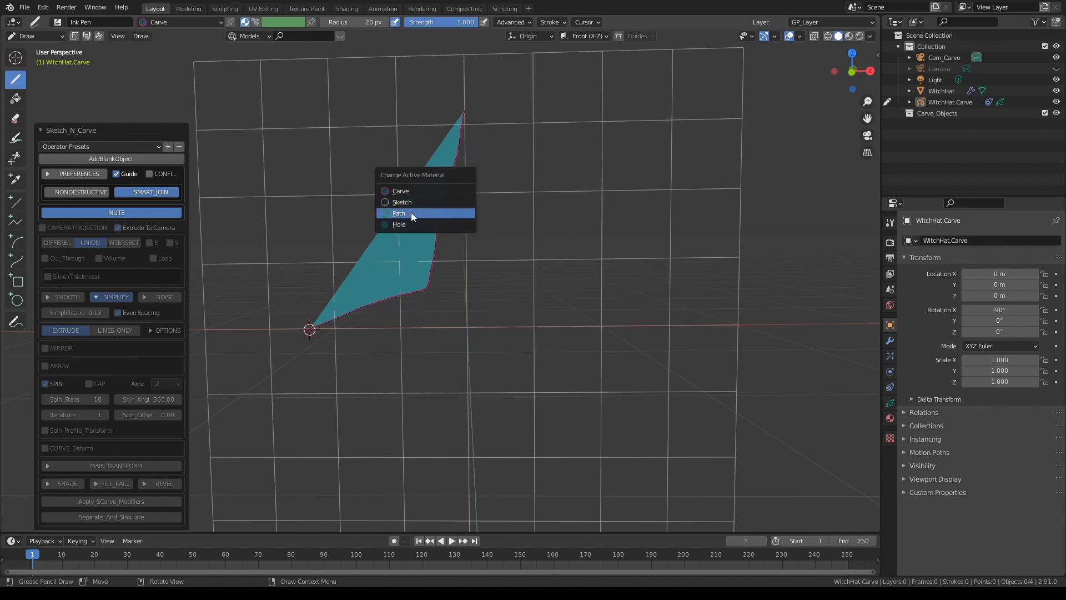
pyautogui.click(398, 213)
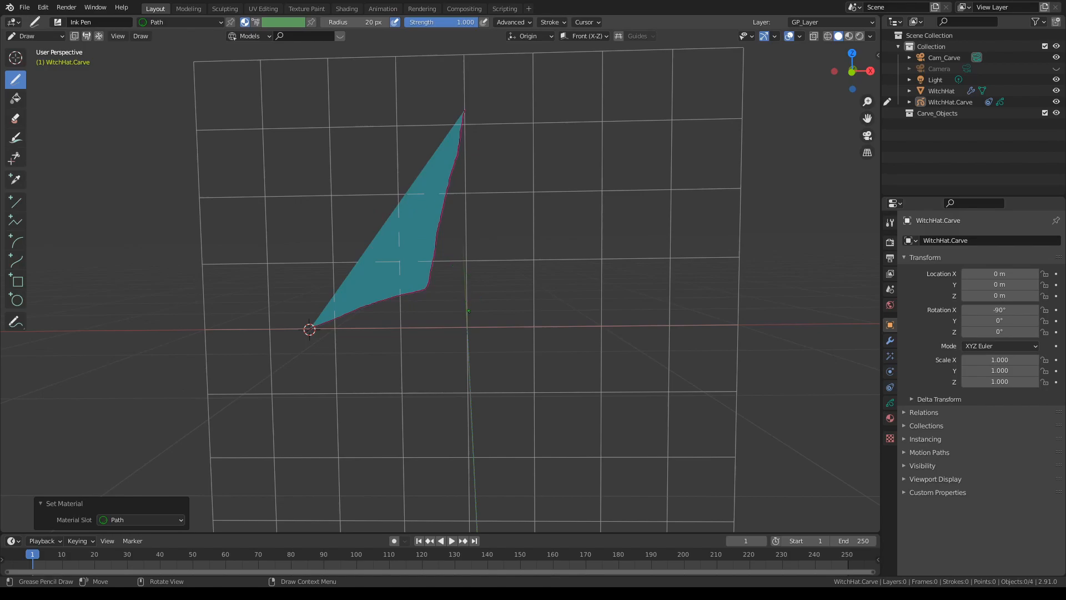
pyautogui.click(468, 313)
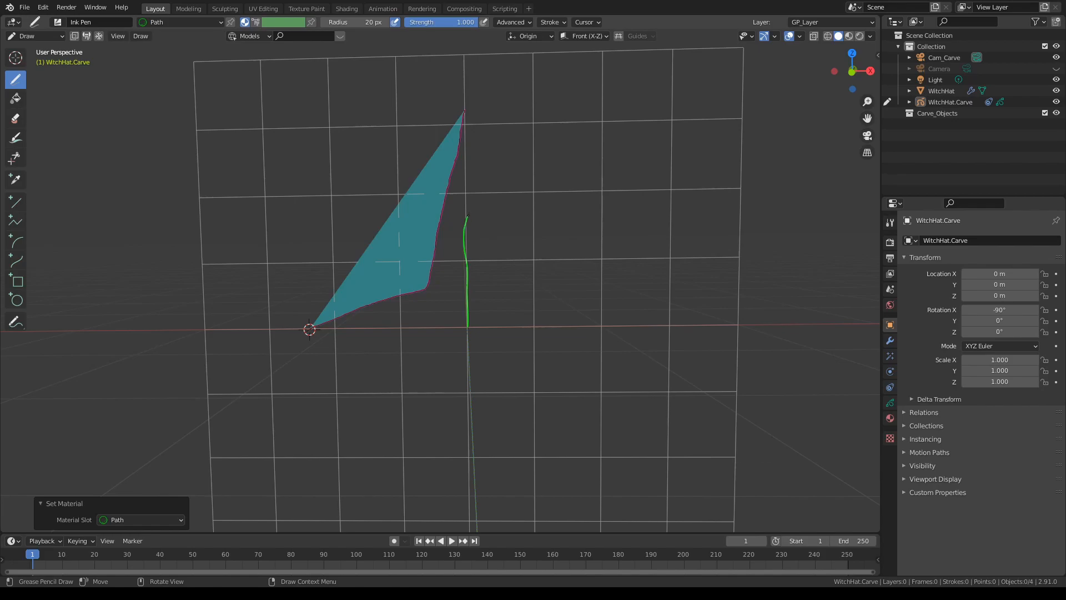
pyautogui.moveTo(468, 218); pyautogui.dragTo(567, 214)
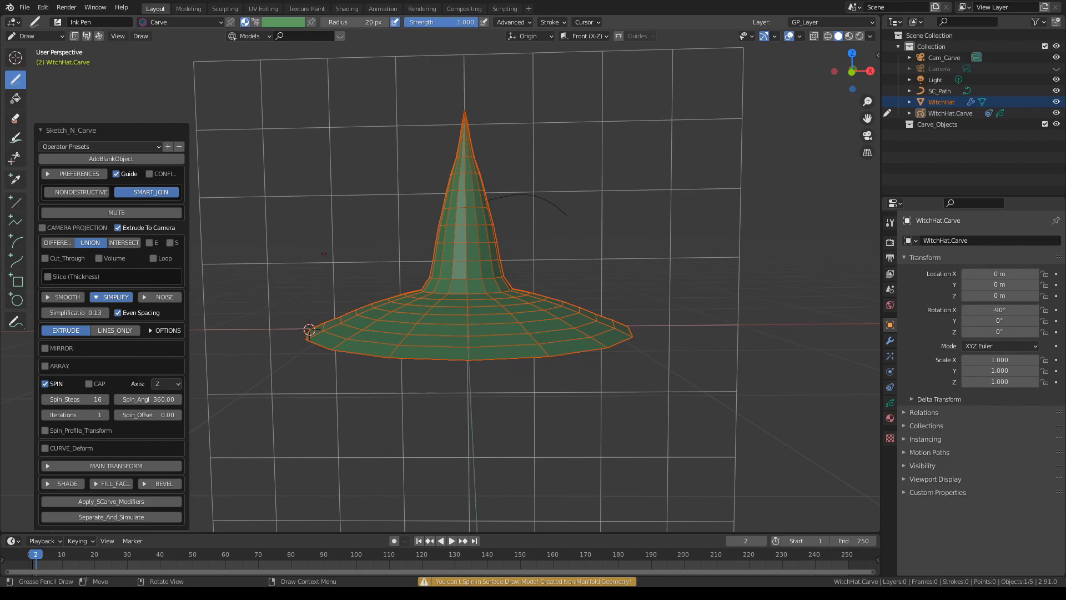
pyautogui.moveTo(45, 447)
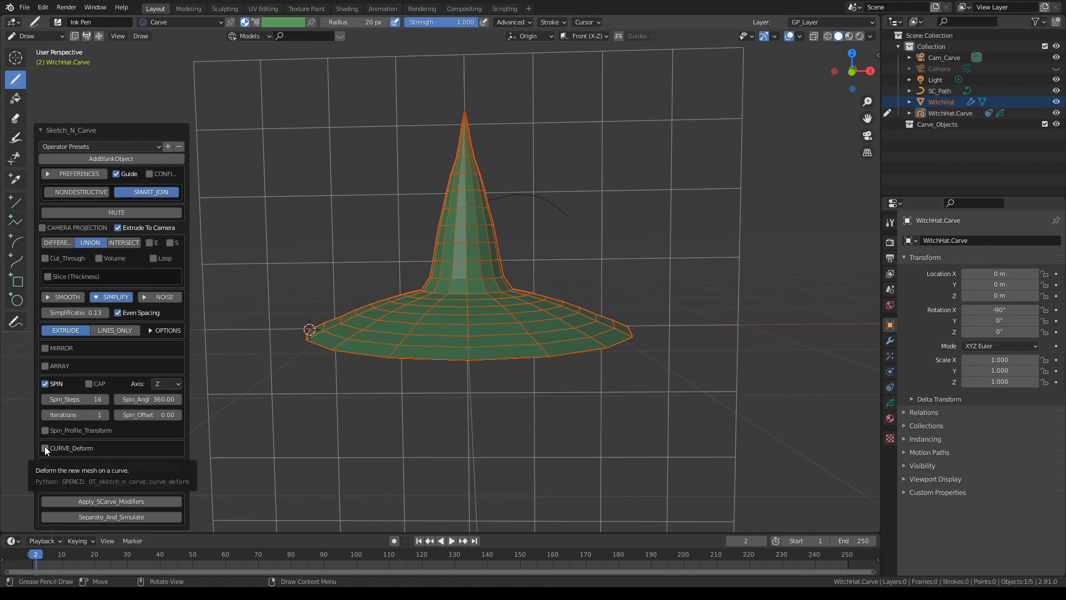
# Curve-deform the hat along SC_Path on the Z axis and raise Translate Z until the tip bends
pyautogui.click(46, 448)
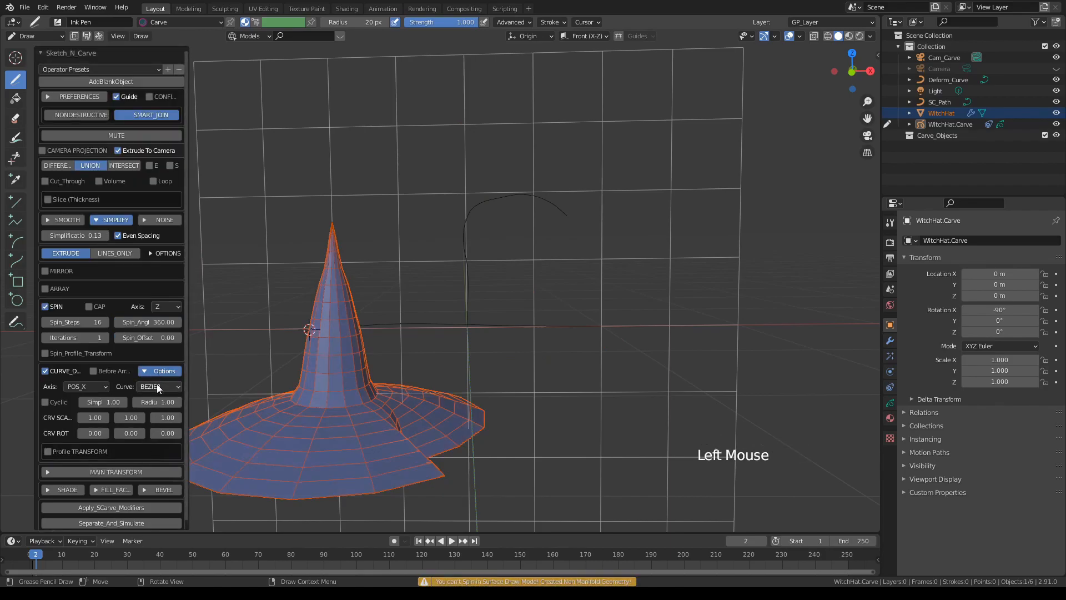
pyautogui.click(159, 386)
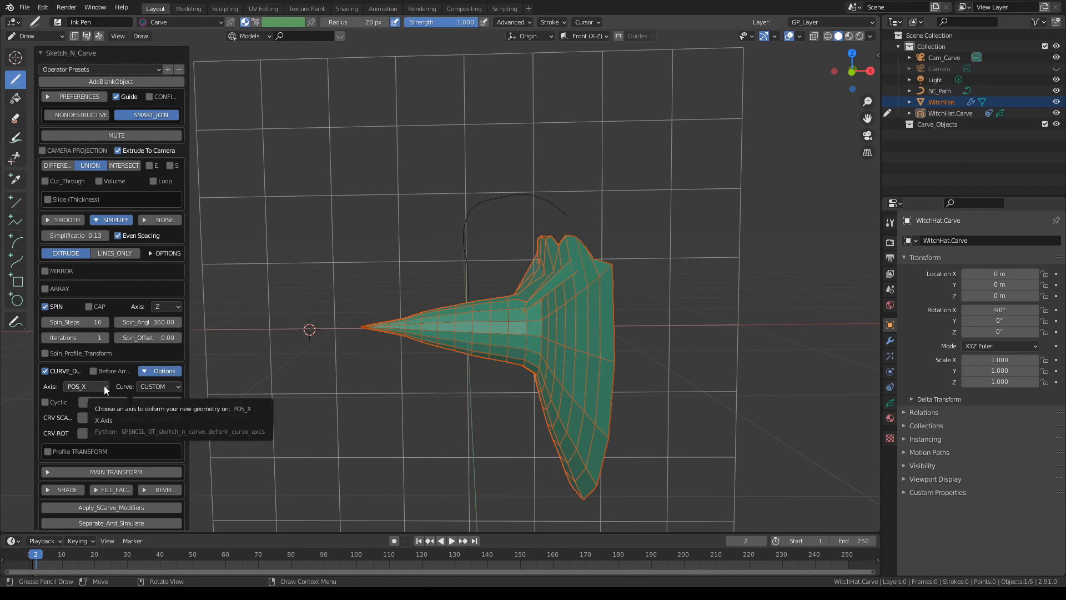
pyautogui.click(86, 387)
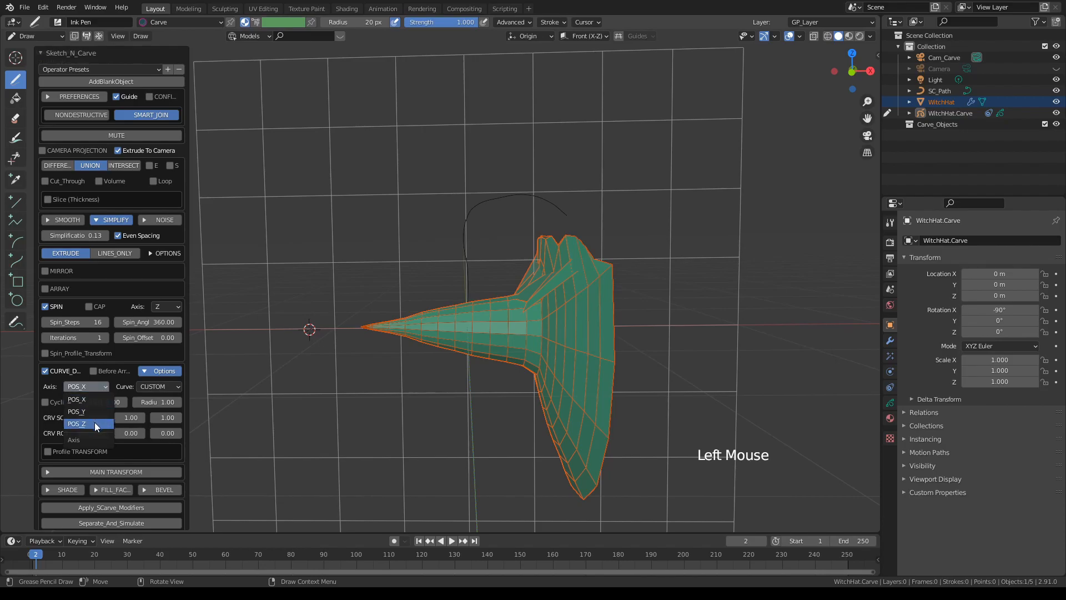
pyautogui.click(76, 424)
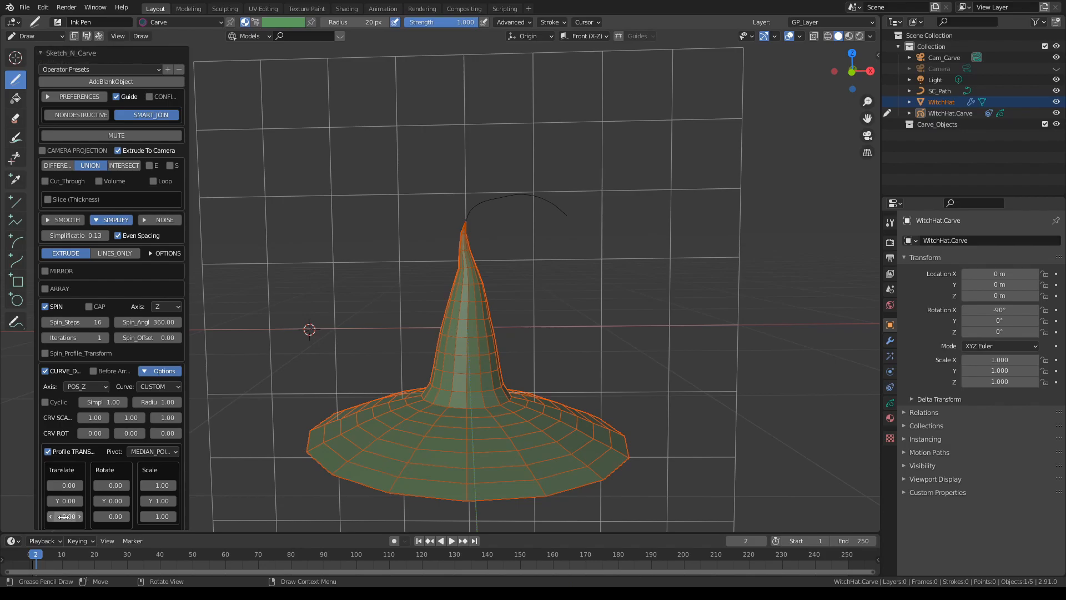
pyautogui.moveTo(64, 516); pyautogui.dragTo(96, 516)
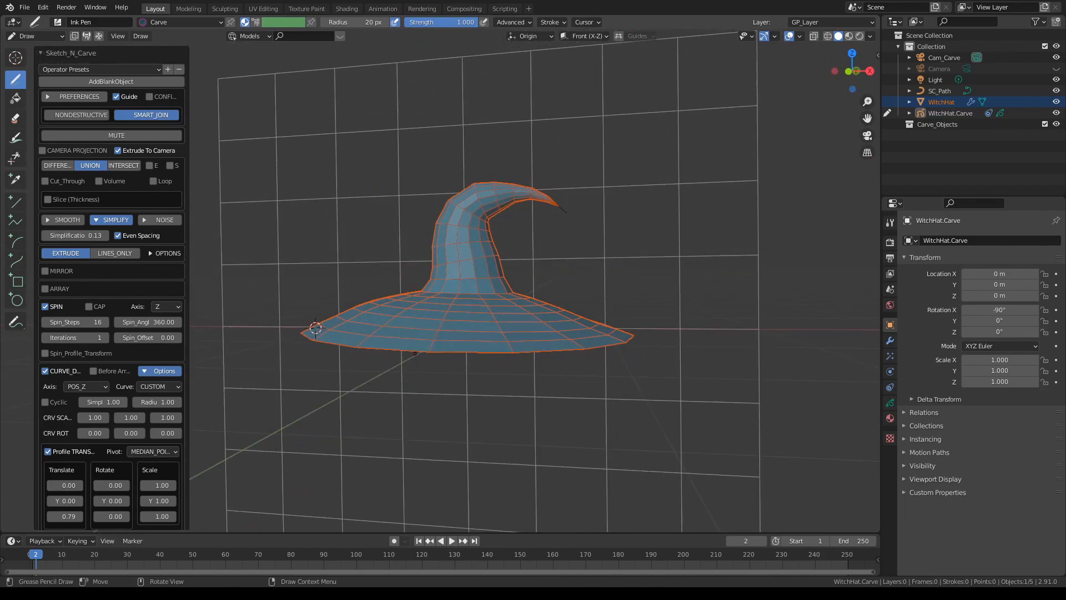
pyautogui.moveTo(510, 306); pyautogui.dragTo(490, 292)
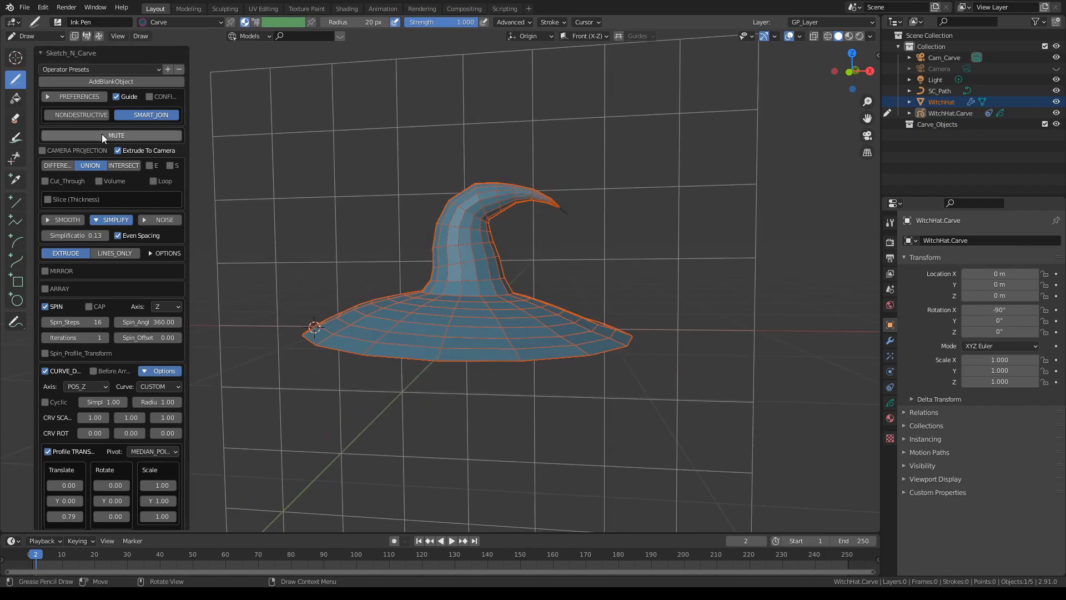
# Sculpt the profile's inner cone-brim corner into a smooth curve with an enlarged Push brush
pyautogui.click(116, 135)
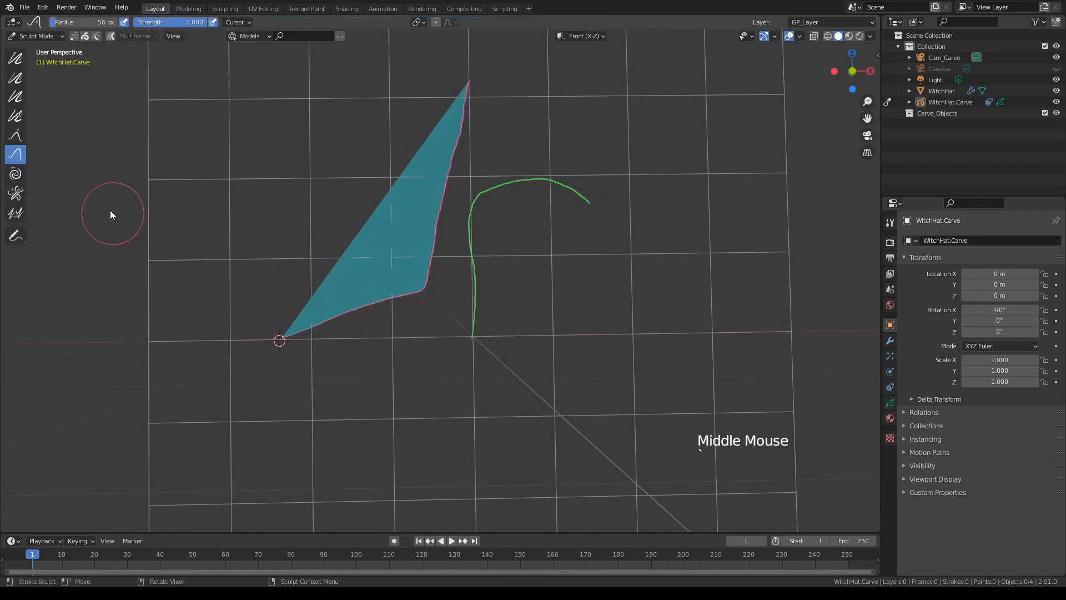
pyautogui.moveTo(430, 292)
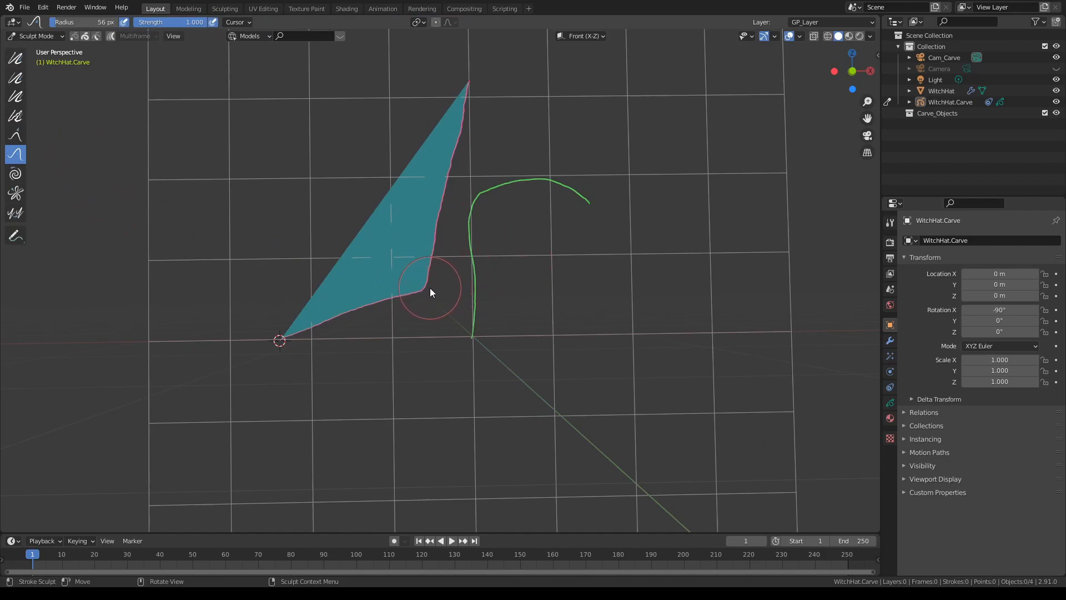
pyautogui.press('f')
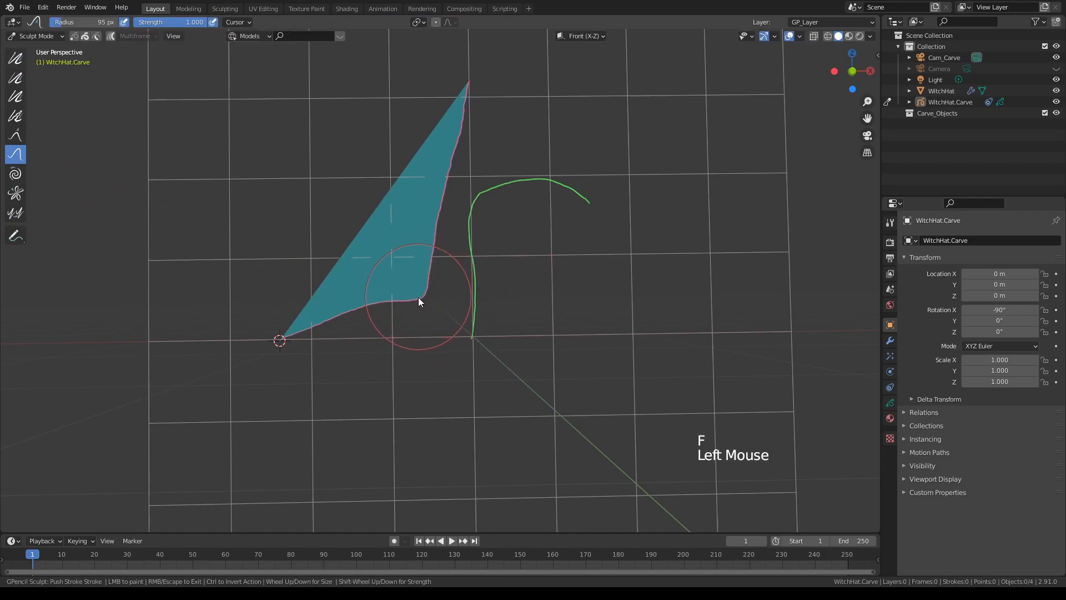
pyautogui.moveTo(419, 302); pyautogui.dragTo(340, 323)
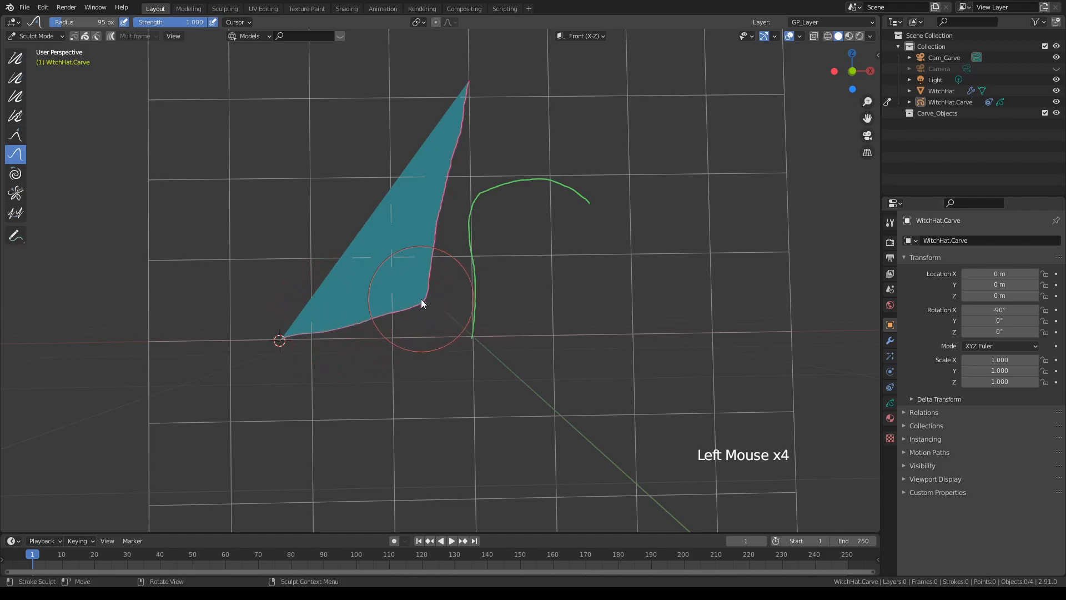
pyautogui.click(422, 310)
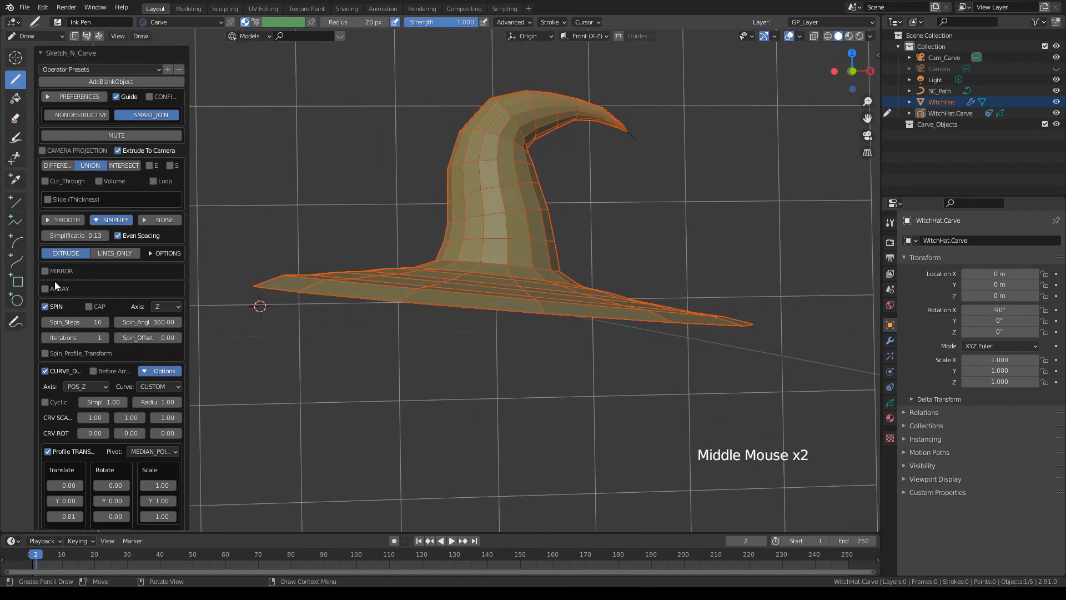
pyautogui.click(46, 199)
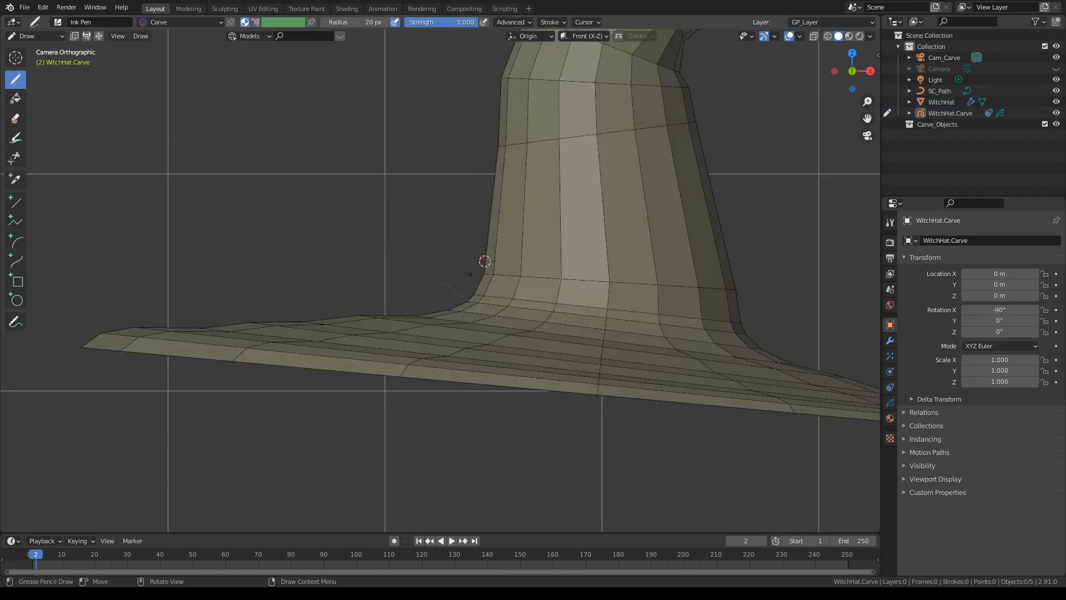
# Draw the strap profile at the cone's base and spin it into a green band above the brim
pyautogui.scroll(3)
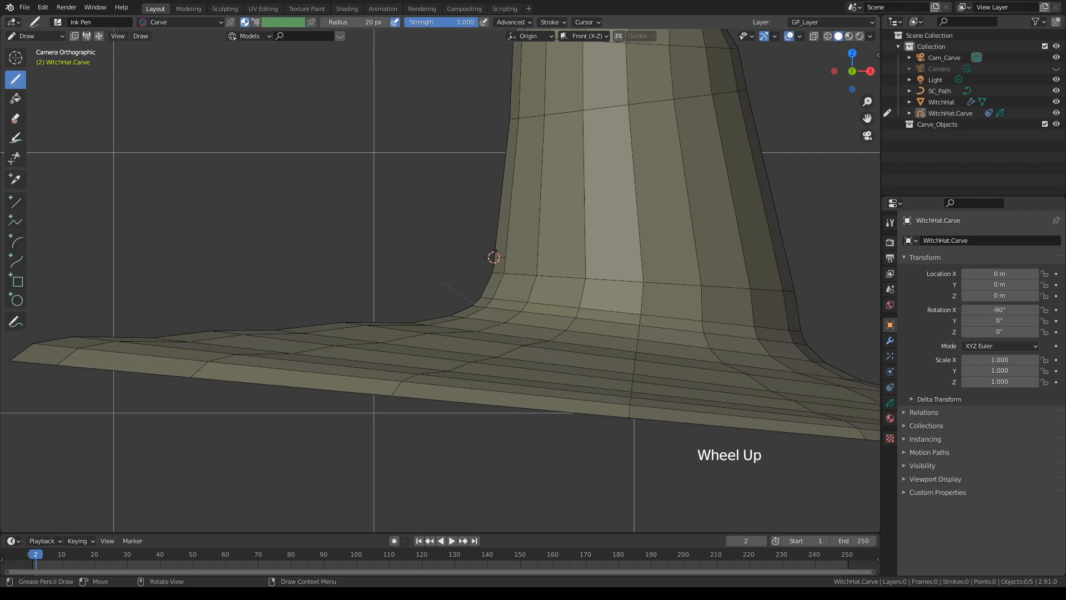
pyautogui.click(491, 255)
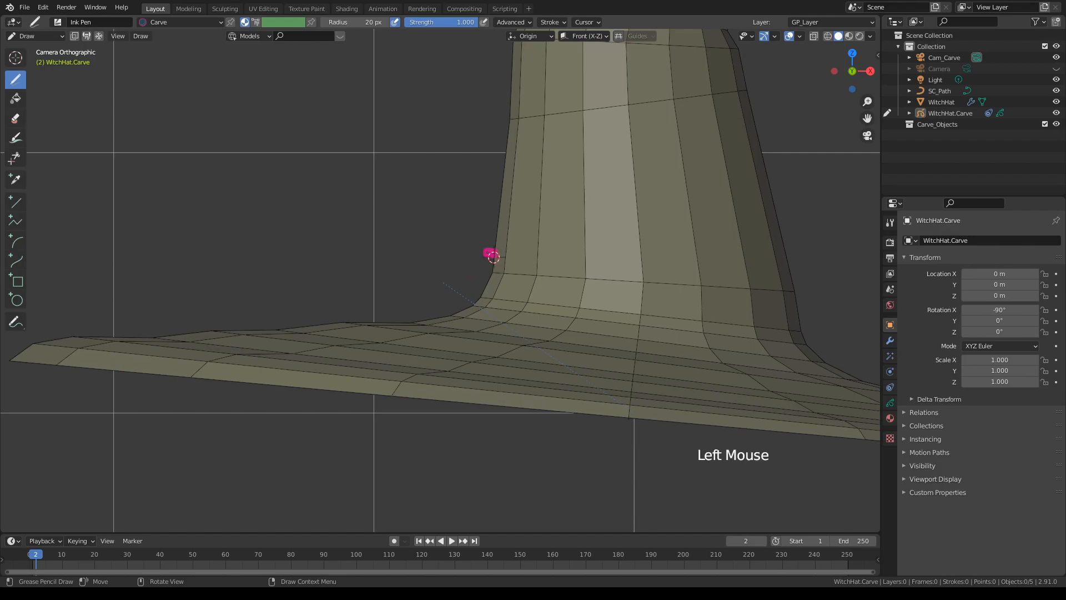
pyautogui.moveTo(490, 257); pyautogui.dragTo(473, 296)
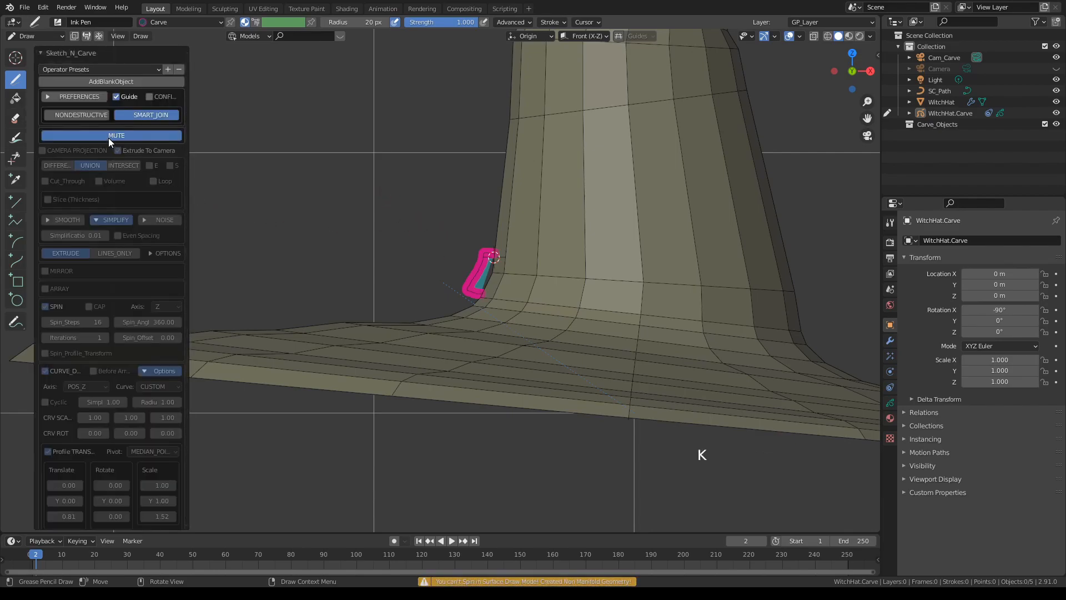
pyautogui.scroll(-3)
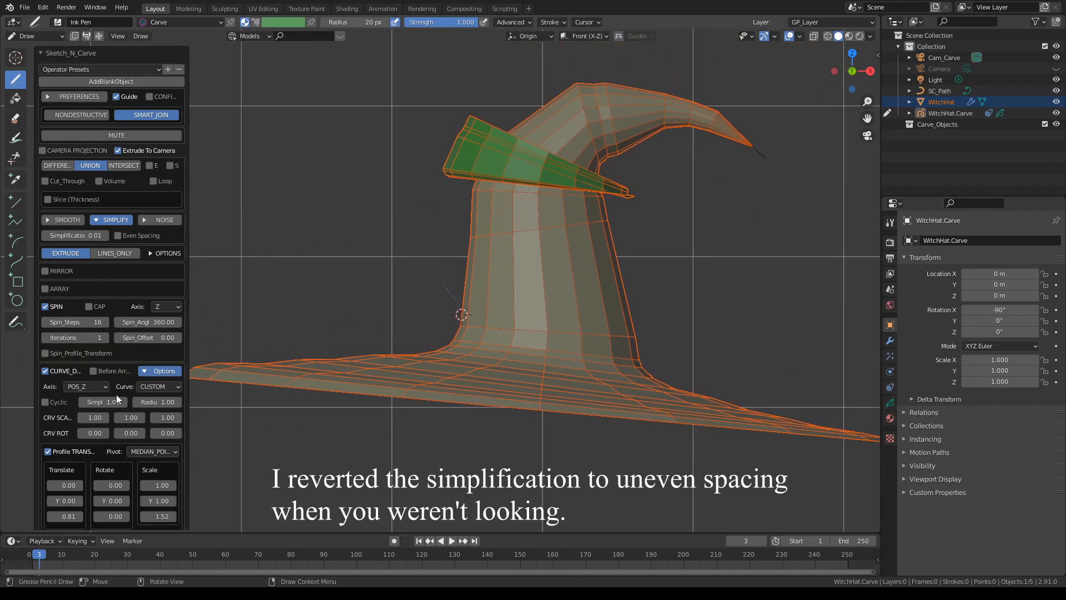
pyautogui.scroll(-3)
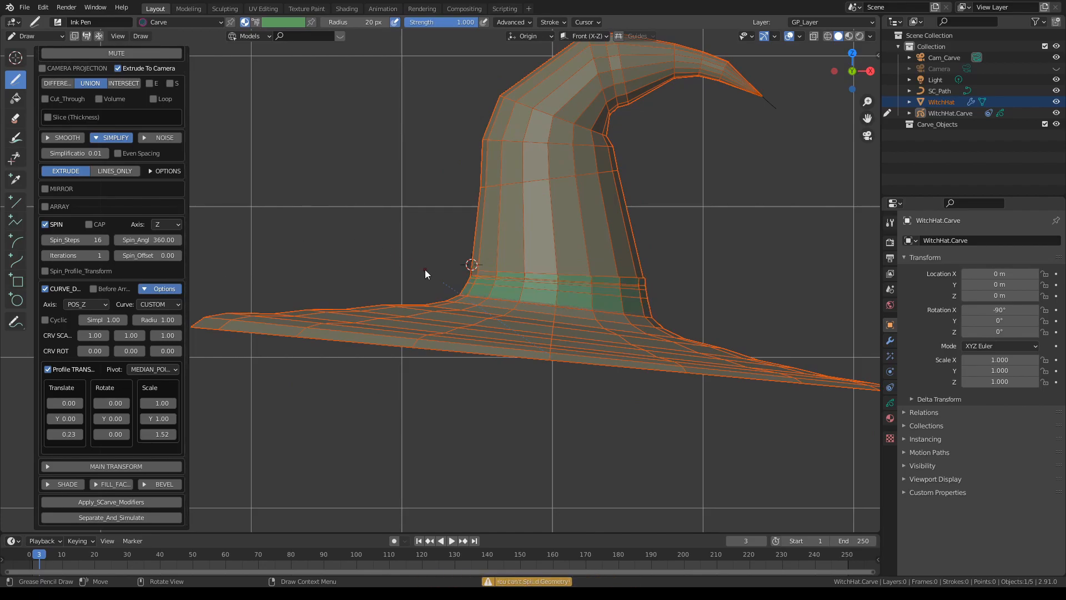
pyautogui.scroll(3)
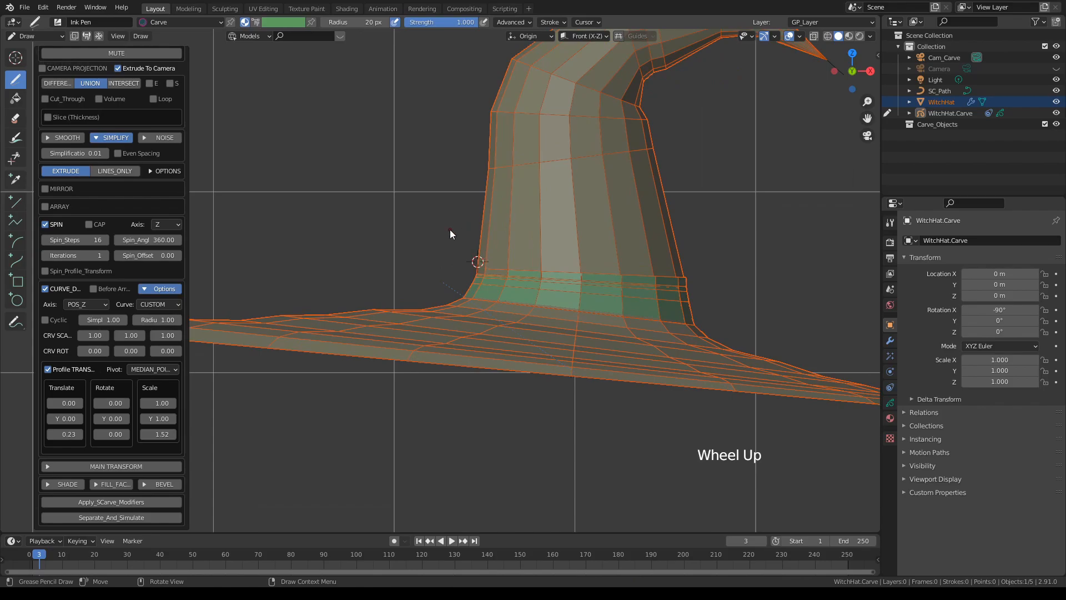
pyautogui.scroll(-3)
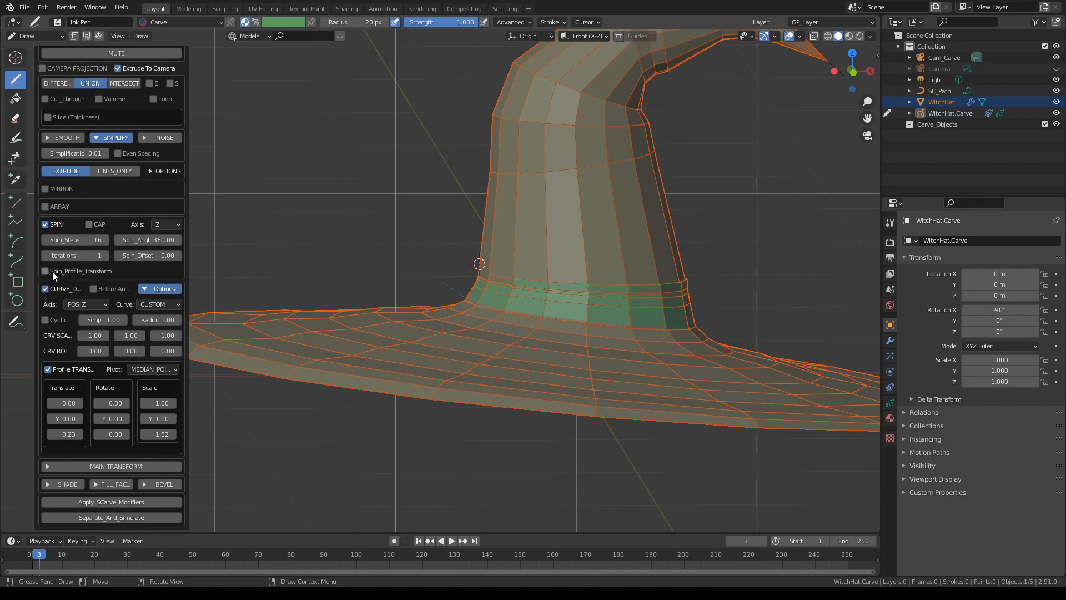
pyautogui.moveTo(45, 271)
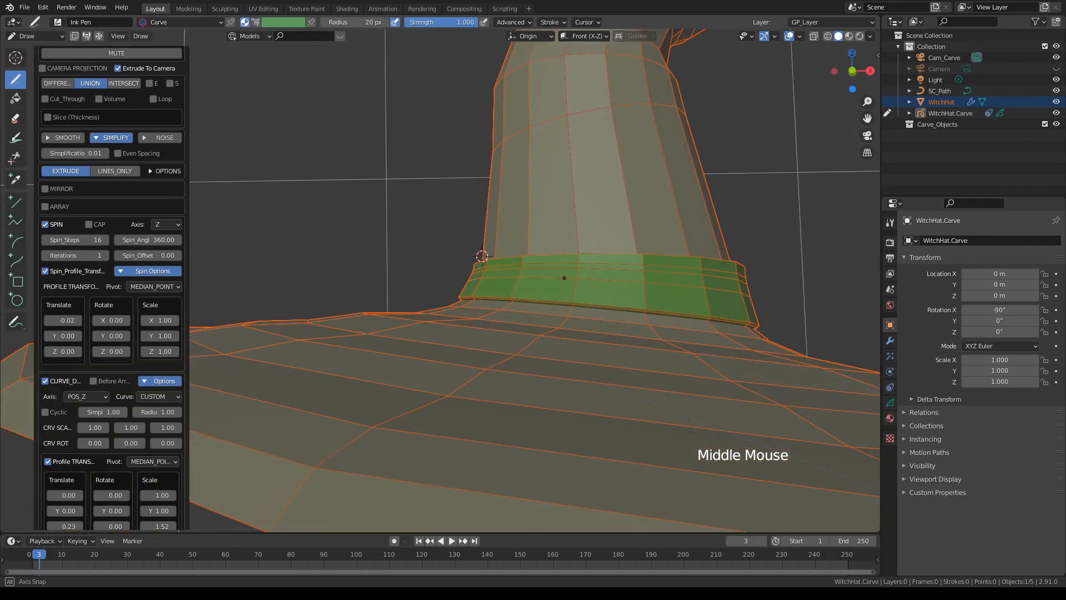
pyautogui.scroll(-3)
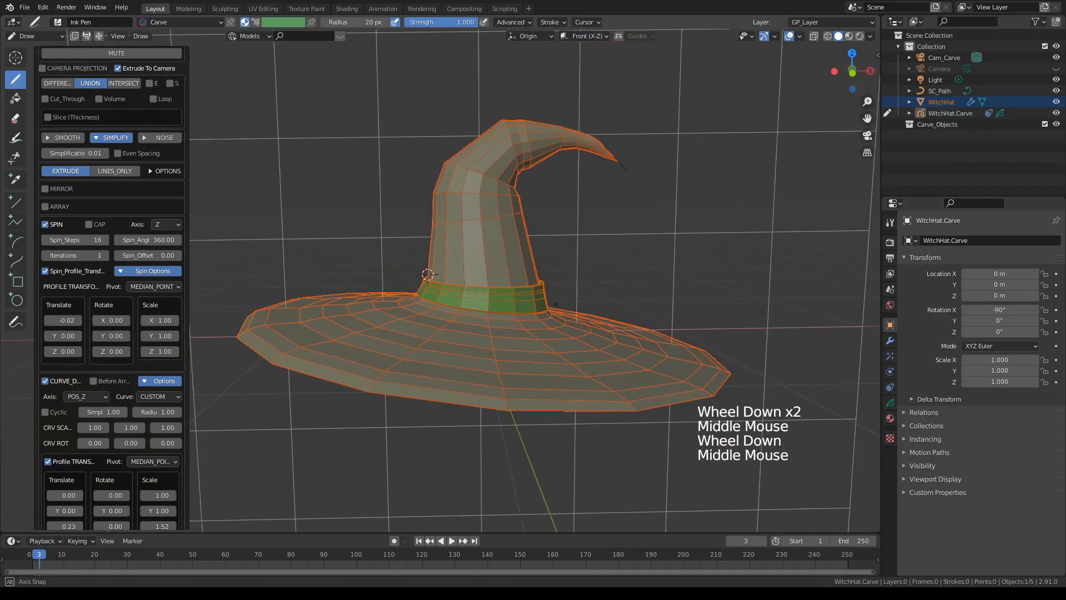
pyautogui.scroll(-3)
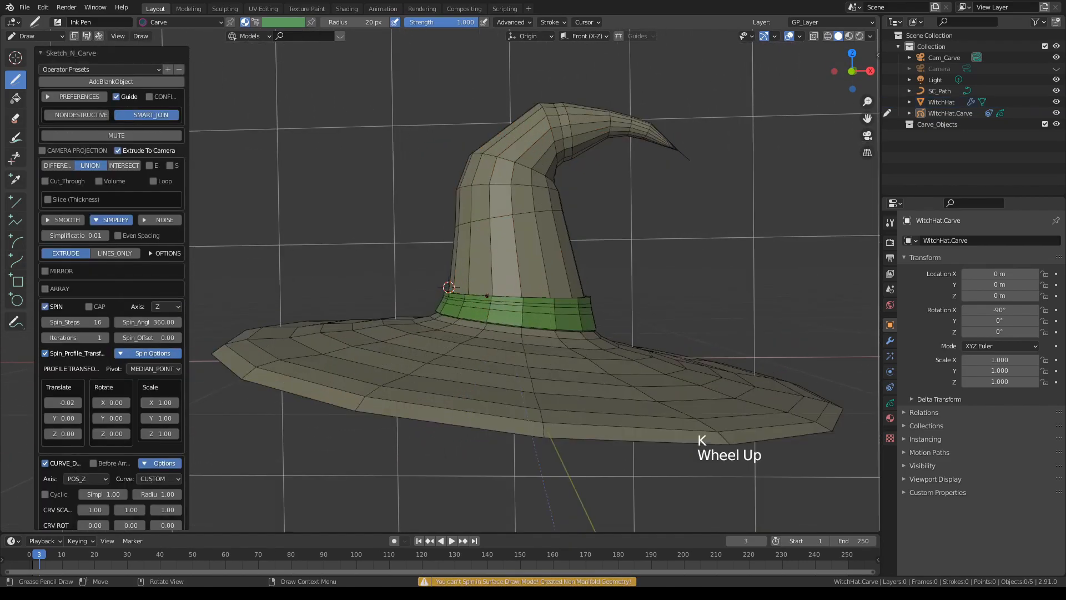
# Add a blank sketch object and name it WitchHat_Buckle
pyautogui.scroll(3)
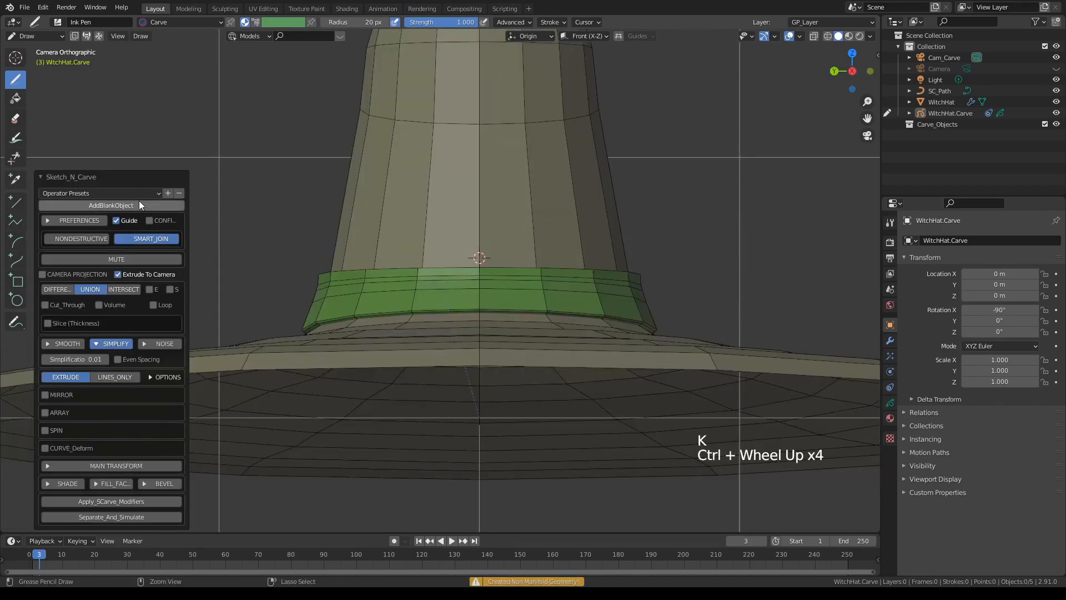
pyautogui.click(110, 205)
pyautogui.write('WitchHat')
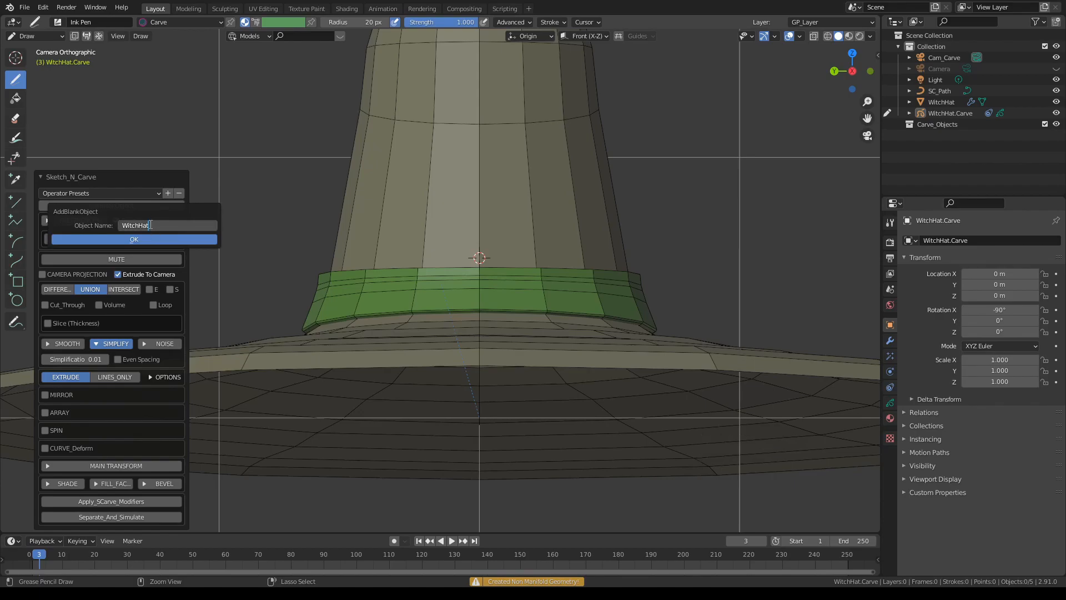
pyautogui.write('B')
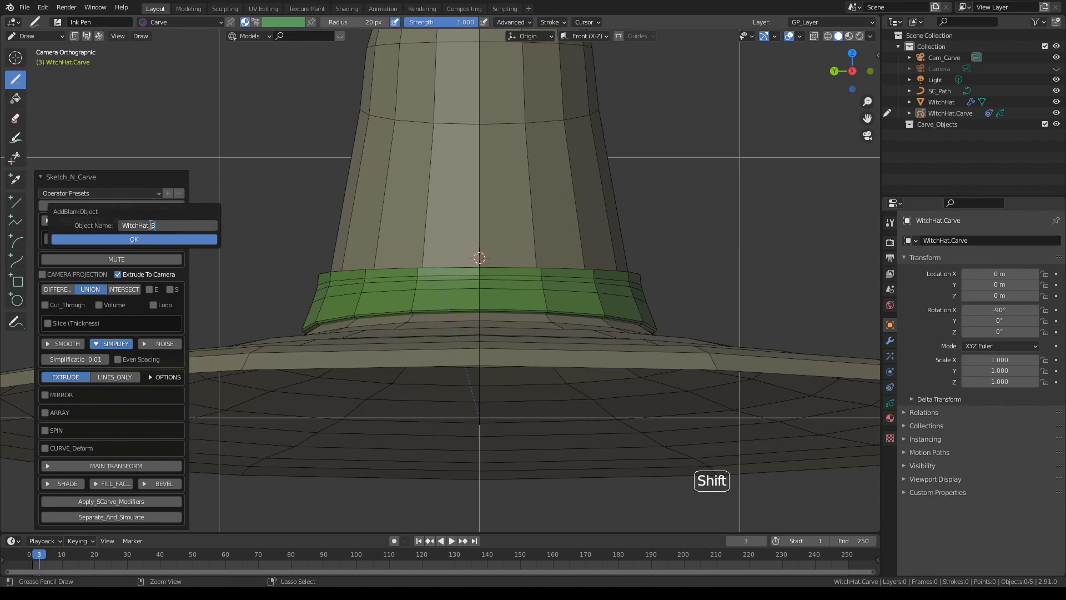
pyautogui.write('uckle')
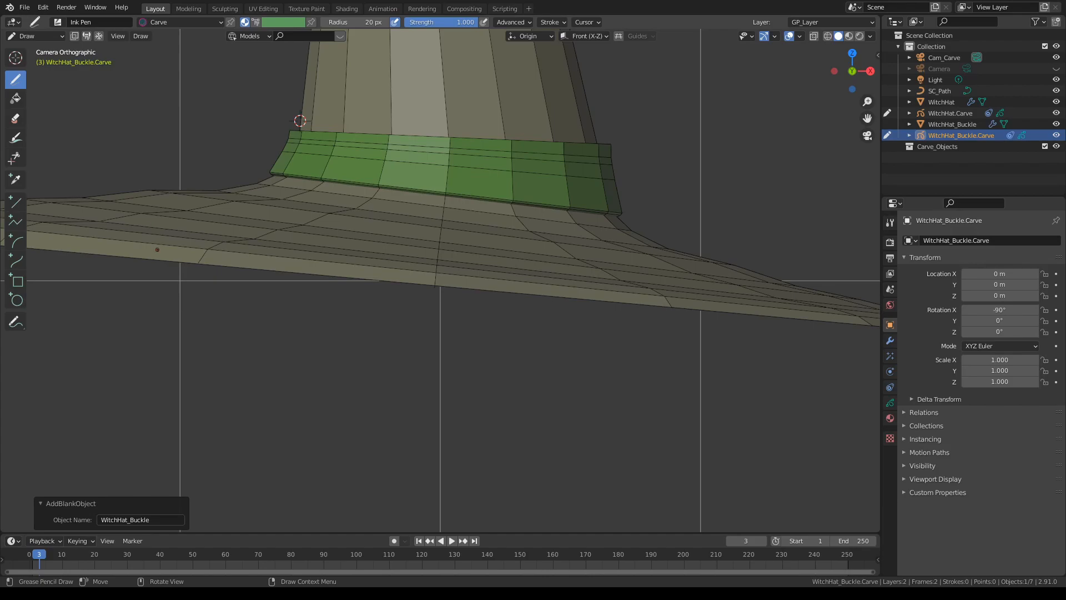
pyautogui.scroll(-3)
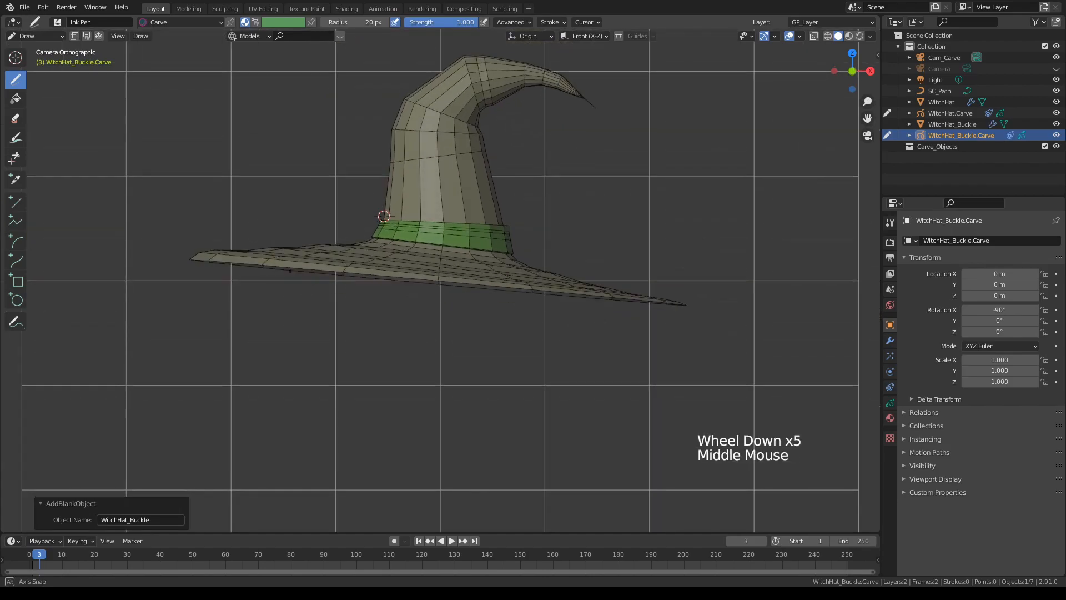
pyautogui.scroll(-3)
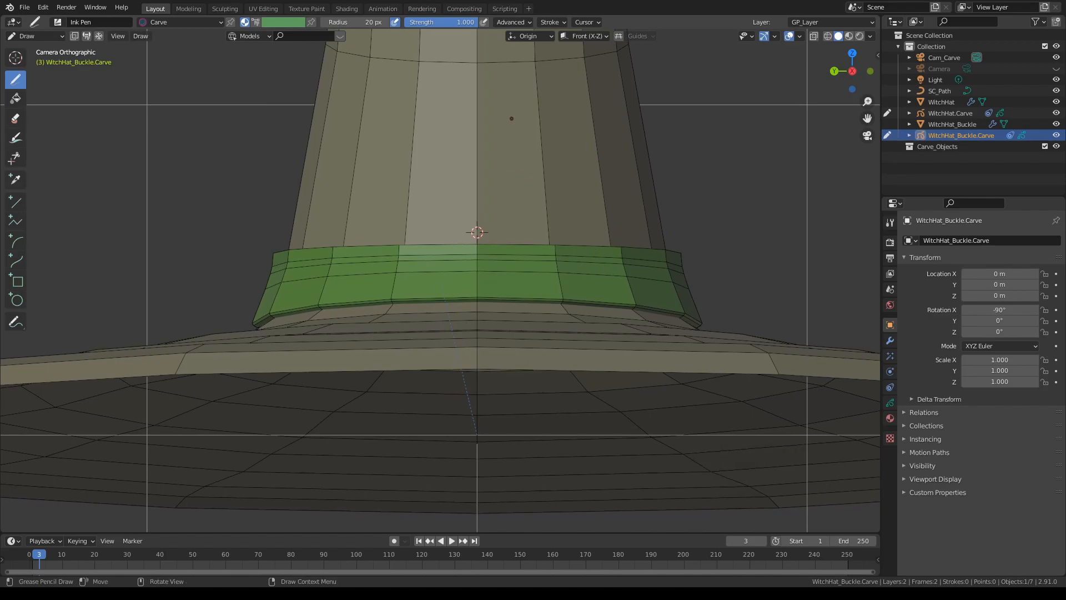
# Set stroke placement and draw a square buckle outline over the front of the strap
pyautogui.click(530, 35)
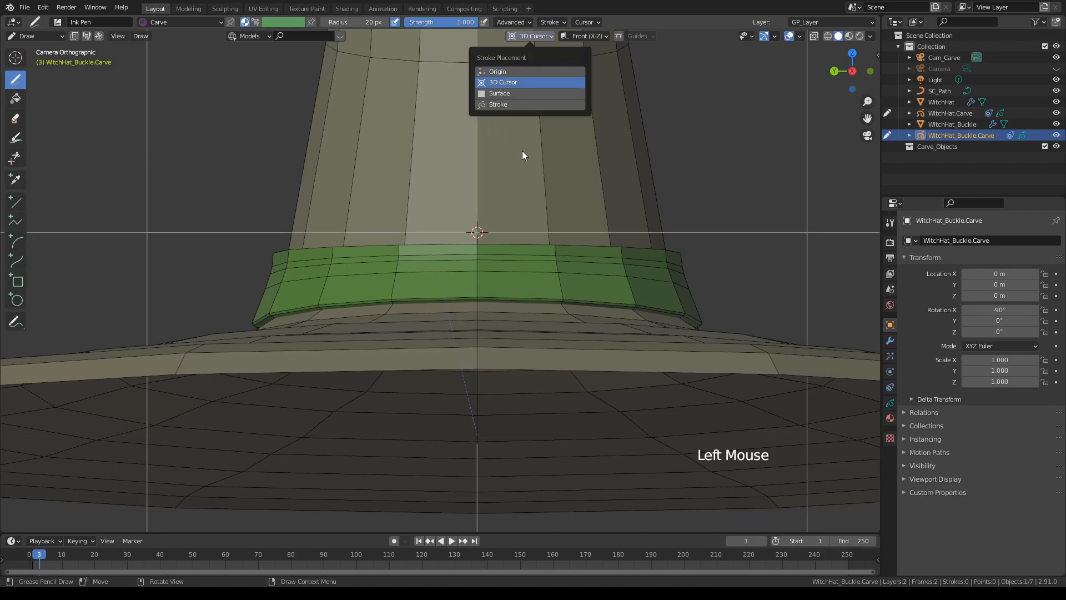
pyautogui.click(502, 81)
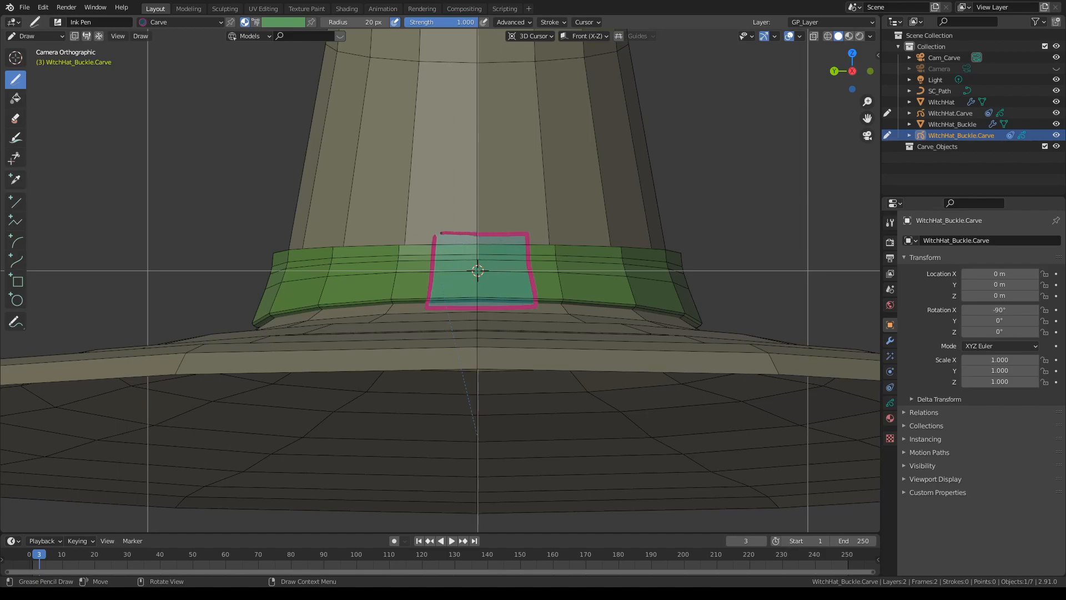
pyautogui.moveTo(442, 237); pyautogui.dragTo(517, 298)
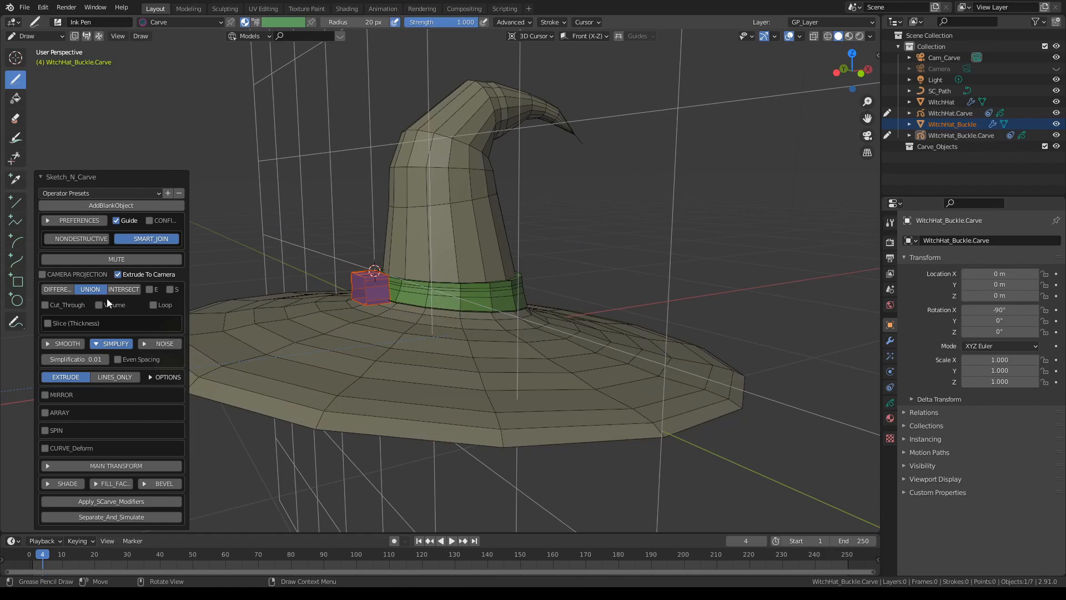
# Extrude the buckle with Volume and Loop on, Ext 0.03, Rotate X -22 and Translate Y 0.02
pyautogui.click(99, 305)
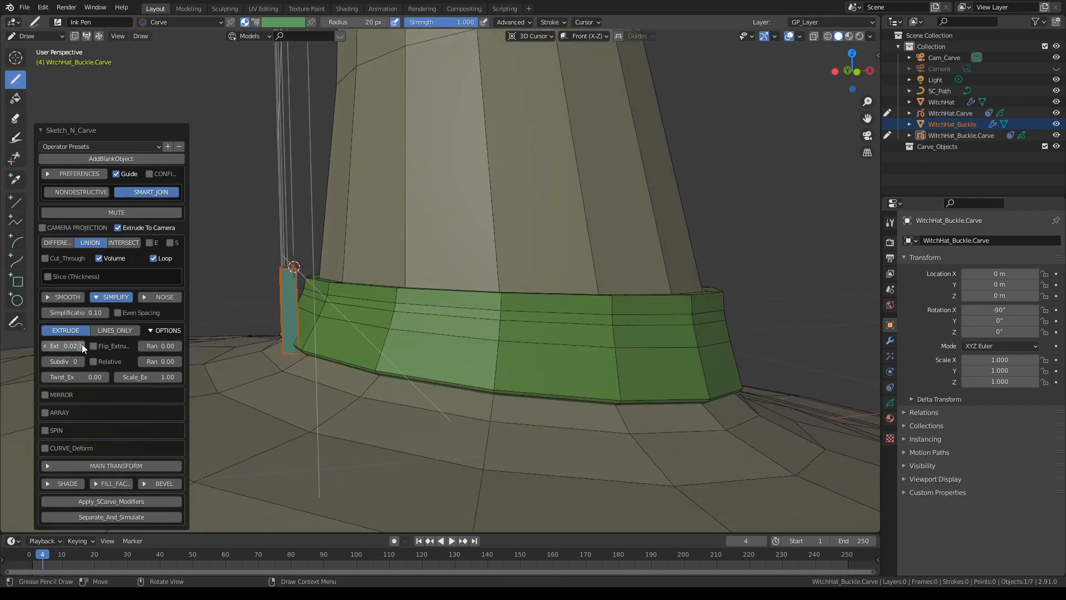
pyautogui.moveTo(65, 345); pyautogui.dragTo(88, 345)
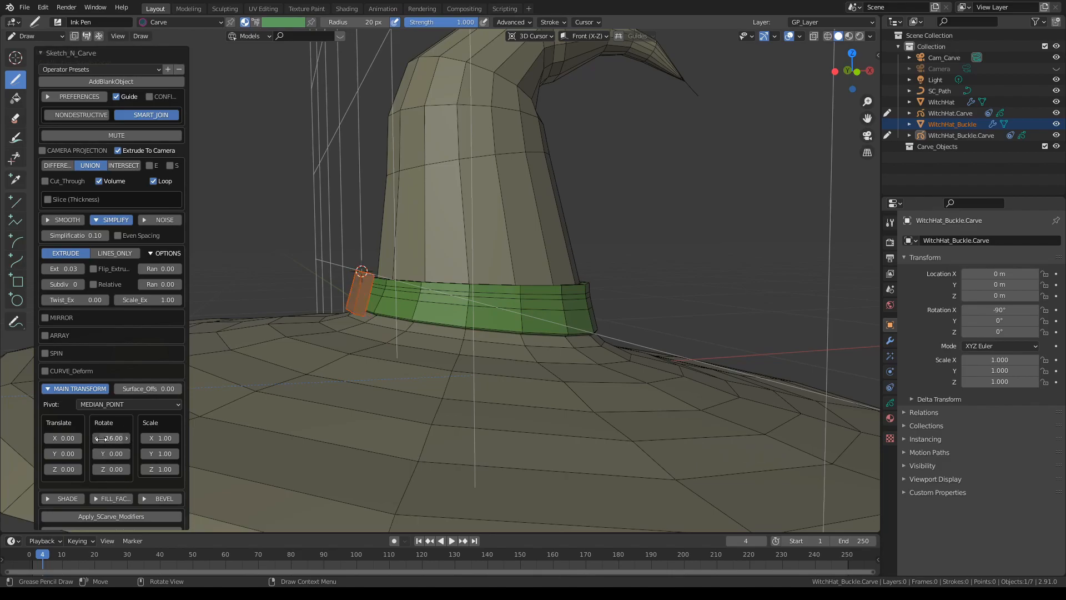
pyautogui.moveTo(112, 438); pyautogui.dragTo(112, 442)
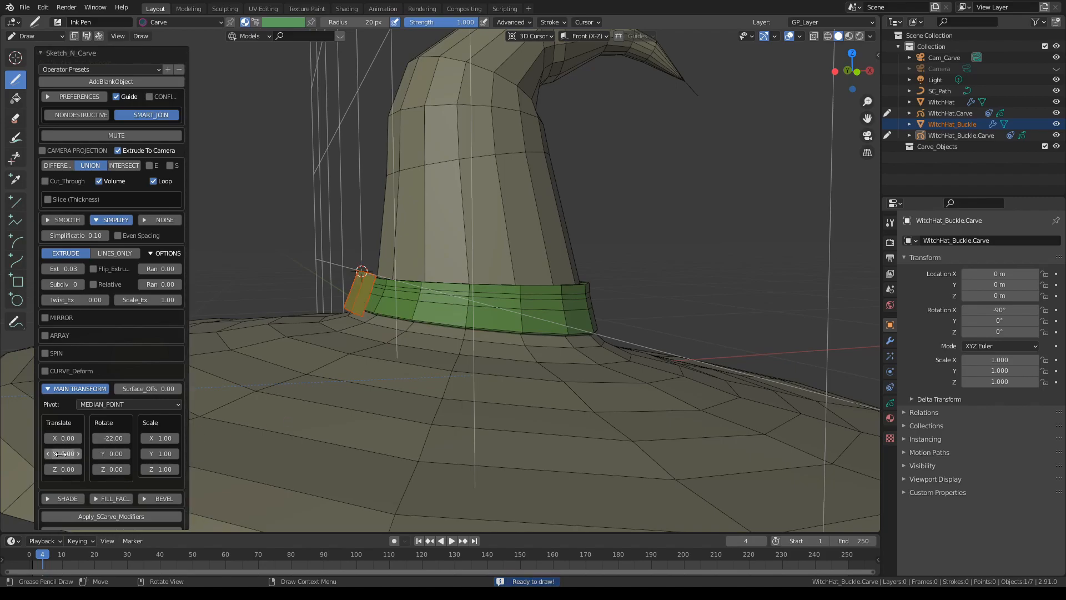
pyautogui.moveTo(62, 453); pyautogui.dragTo(62, 453)
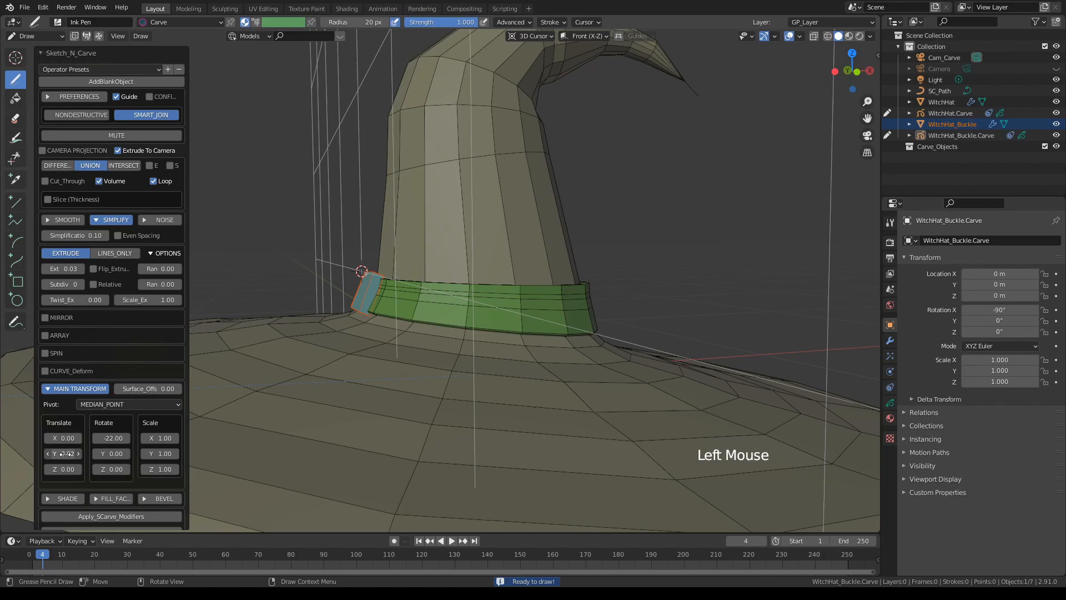
pyautogui.scroll(3)
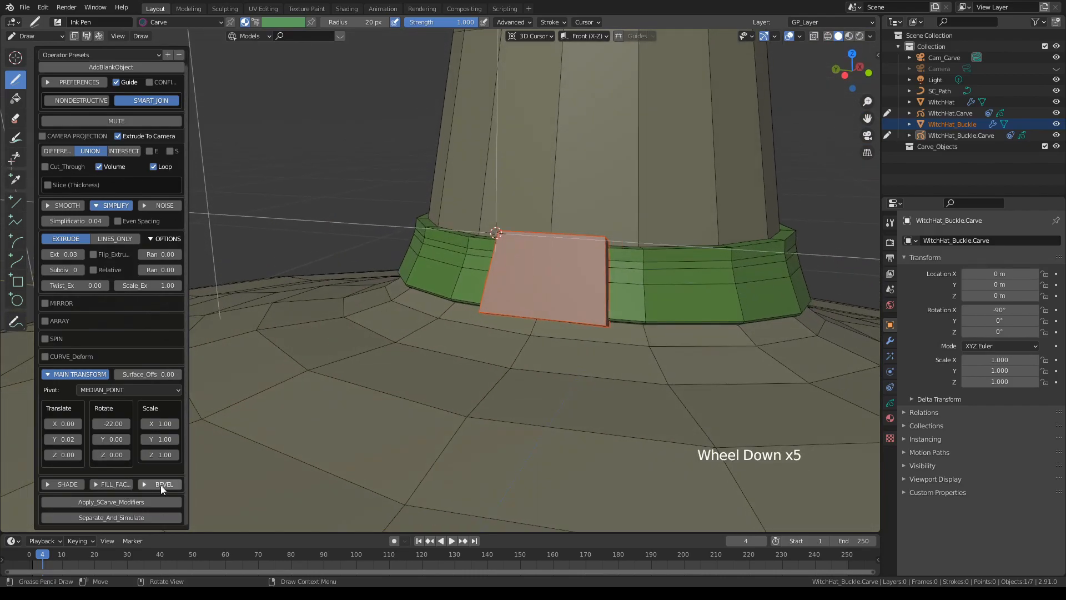
# Enable BEVEL with Bevel Local so the buckle plate's edges are beveled
pyautogui.click(163, 483)
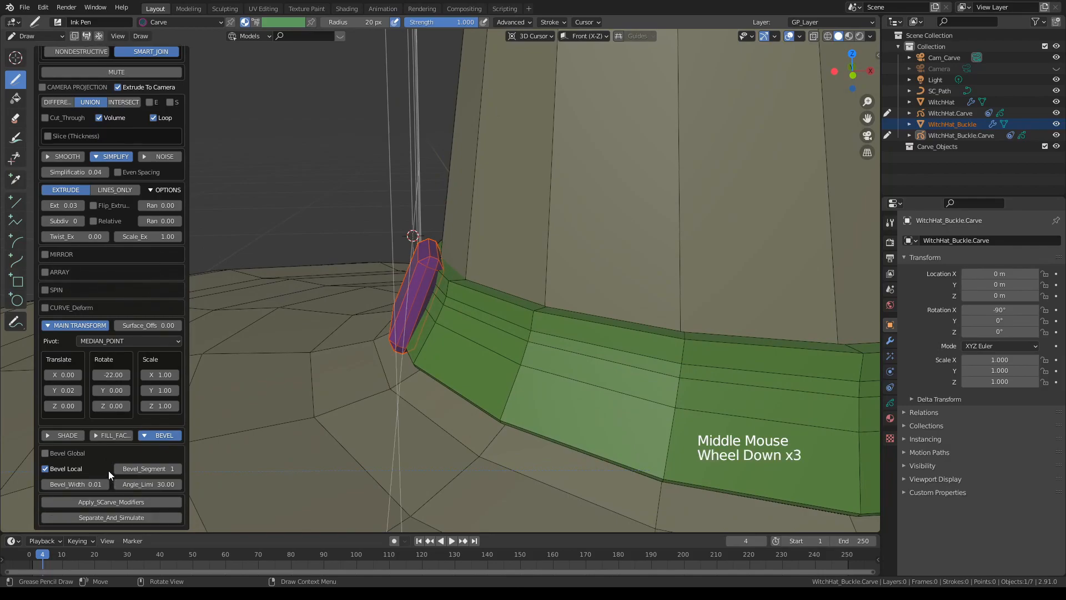
pyautogui.scroll(-3)
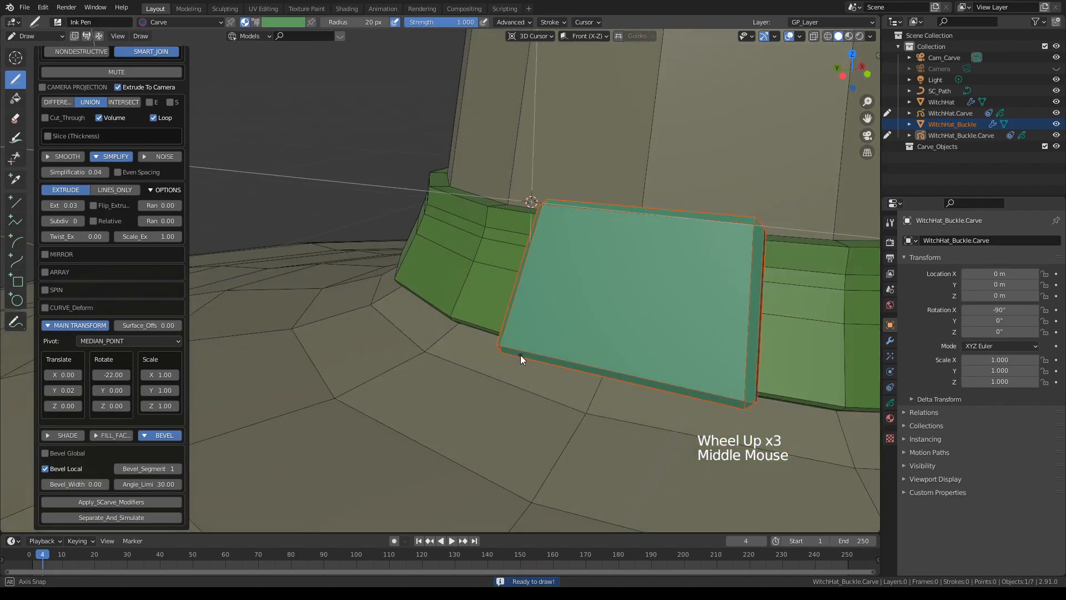
pyautogui.scroll(-3)
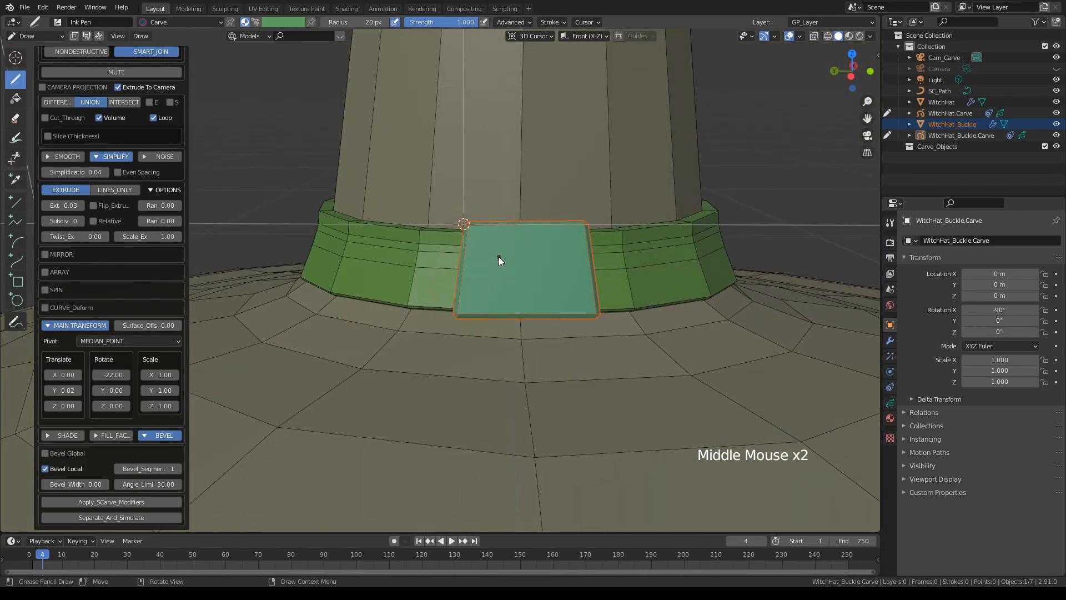
# Discard a stray stroke and draw the inner square for the buckle opening with the Ink Pen
pyautogui.moveTo(485, 235); pyautogui.dragTo(485, 272)
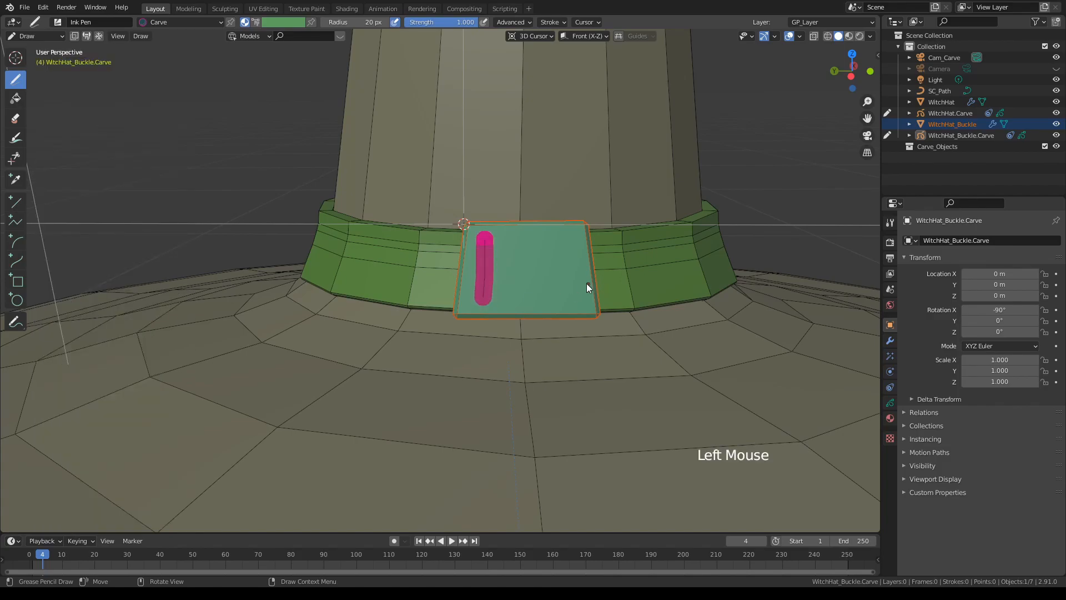
pyautogui.press('Backspace')
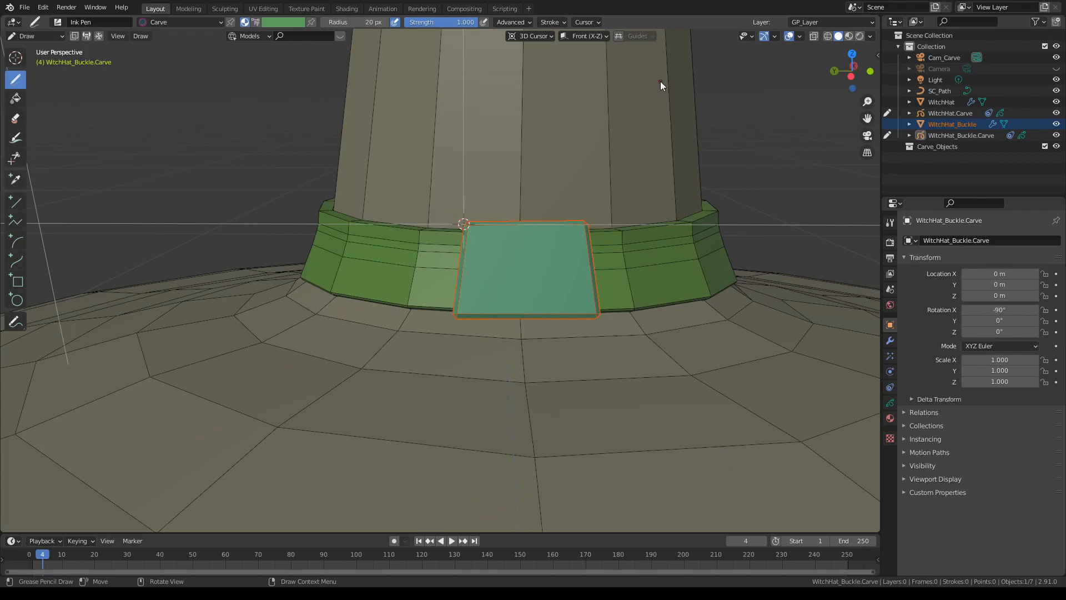
pyautogui.moveTo(485, 243)
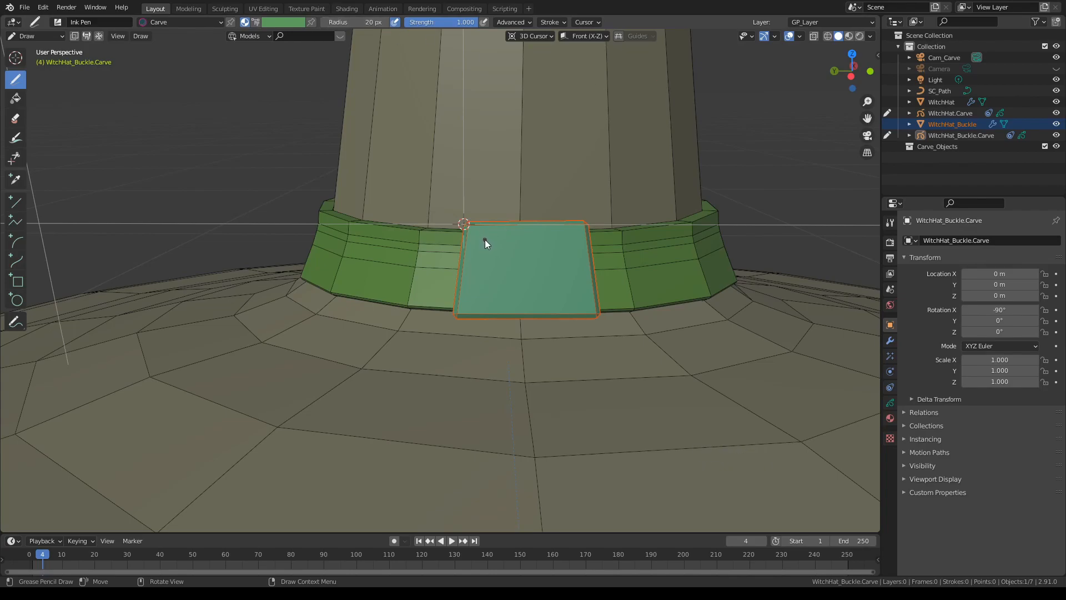
pyautogui.moveTo(484, 241); pyautogui.dragTo(483, 310)
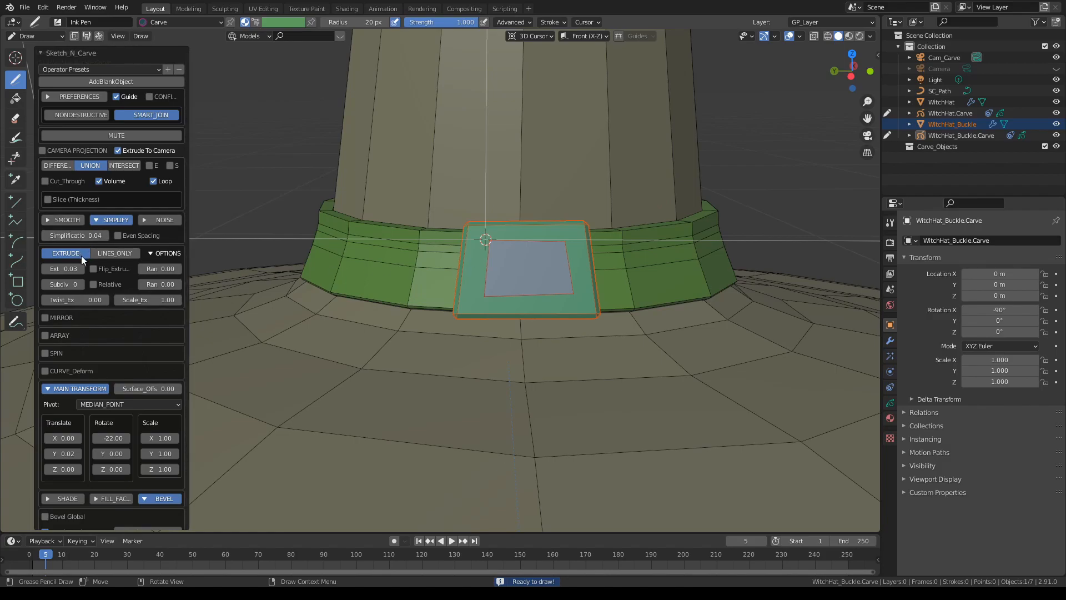
# Cut the inner square through the buckle with DIFFERENCE and Cut_Through, refining Scale Z to 0.93
pyautogui.click(56, 165)
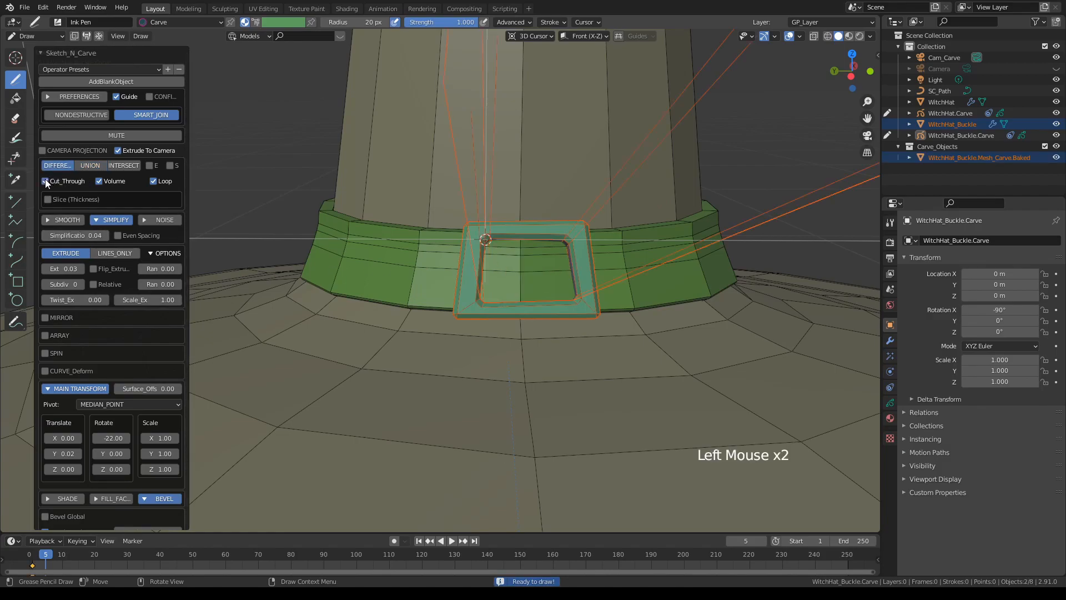
pyautogui.scroll(-3)
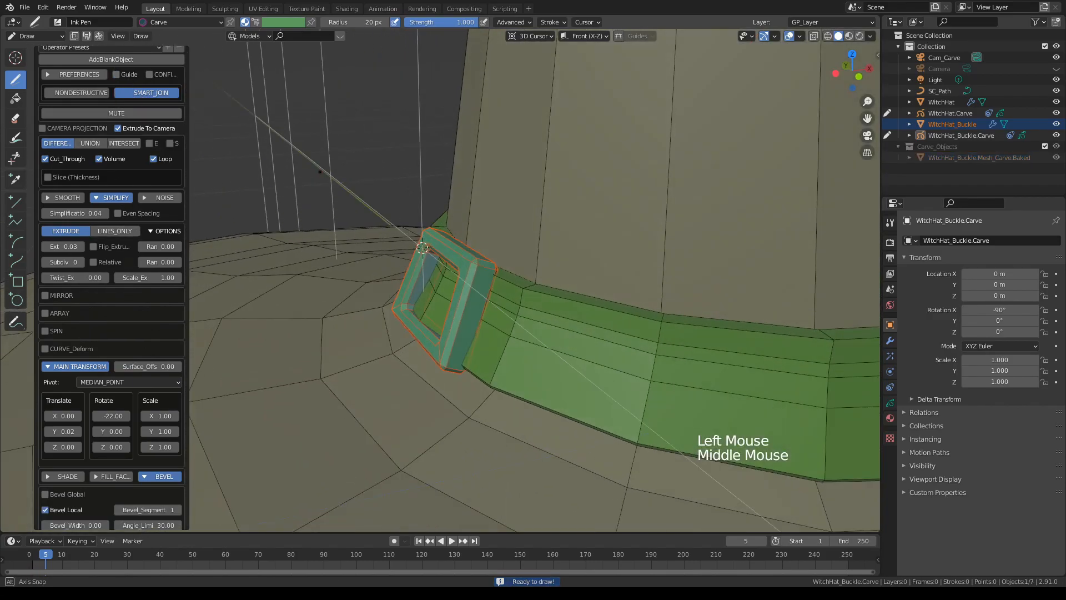
pyautogui.scroll(-3)
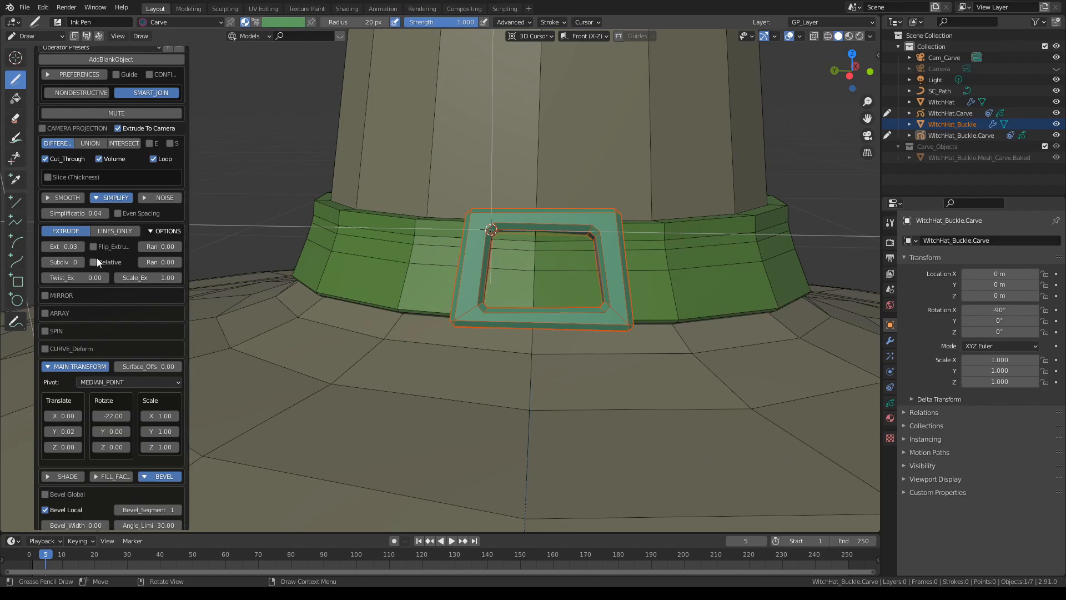
pyautogui.moveTo(160, 447)
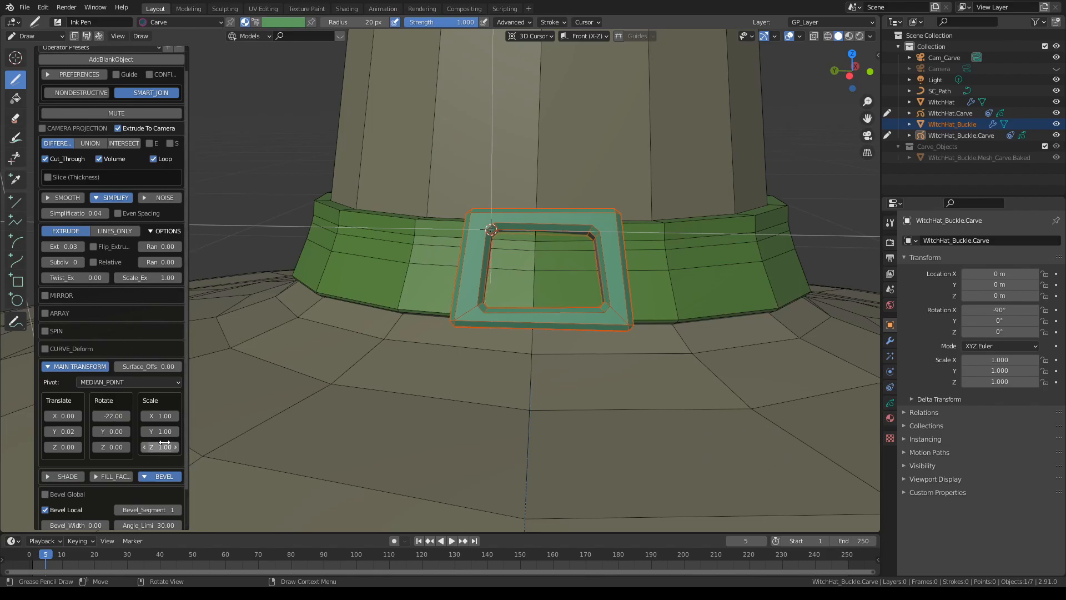
pyautogui.scroll(-3)
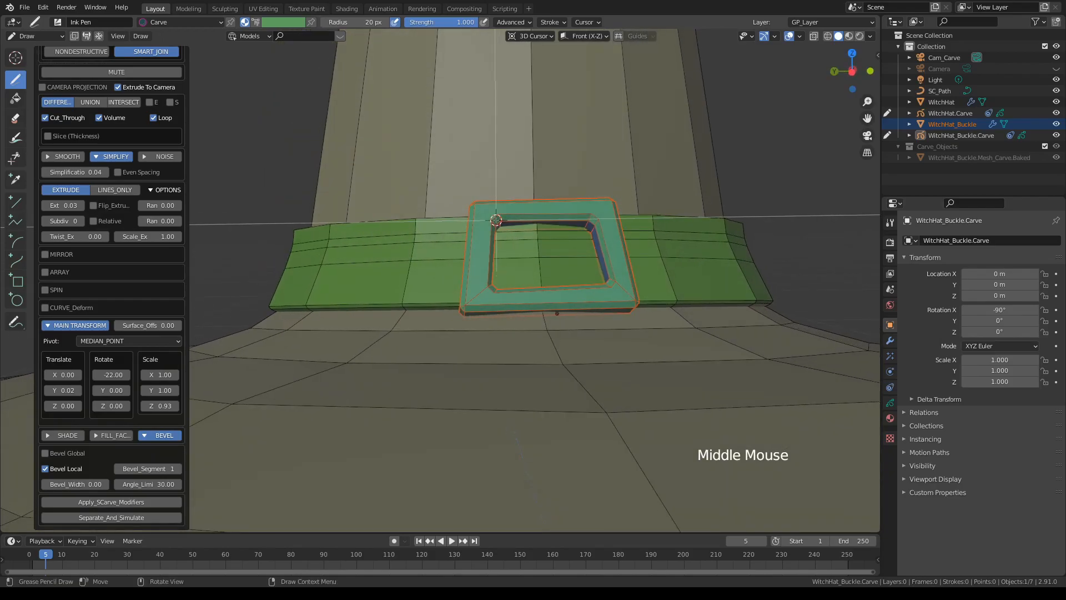
pyautogui.scroll(3)
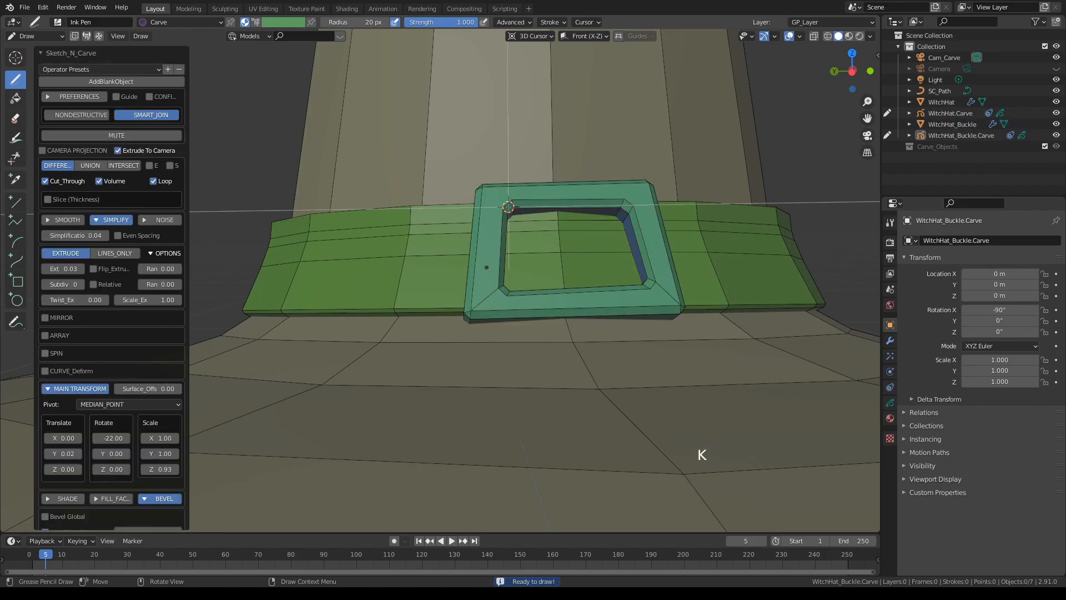
# Leave Draw mode, select WitchHat and bring up the Add Modifier list beside its Bevel modifier
pyautogui.scroll(-3)
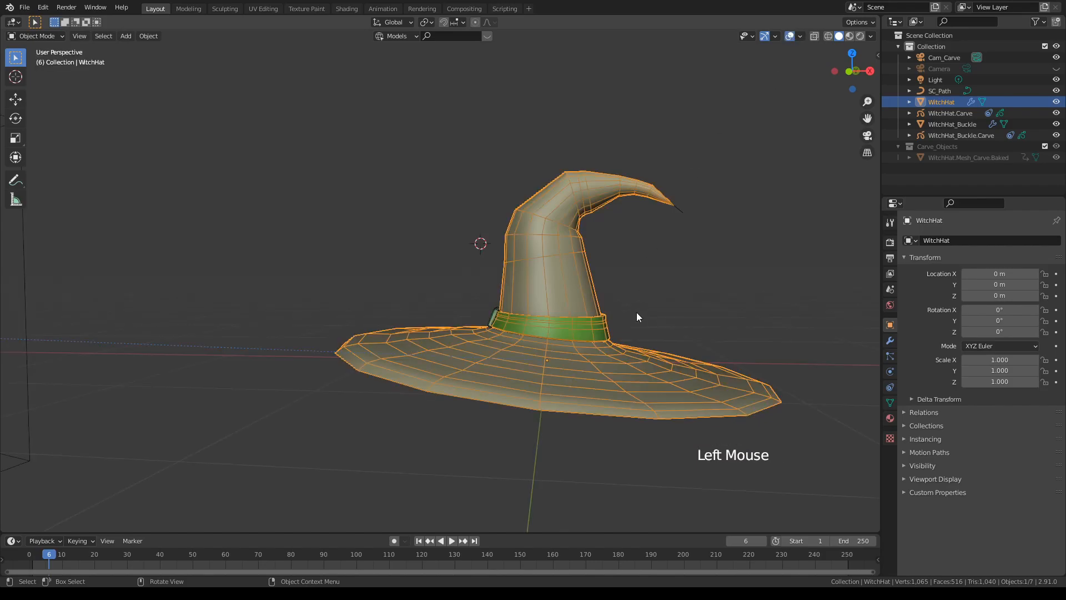
pyautogui.moveTo(638, 317); pyautogui.dragTo(700, 303)
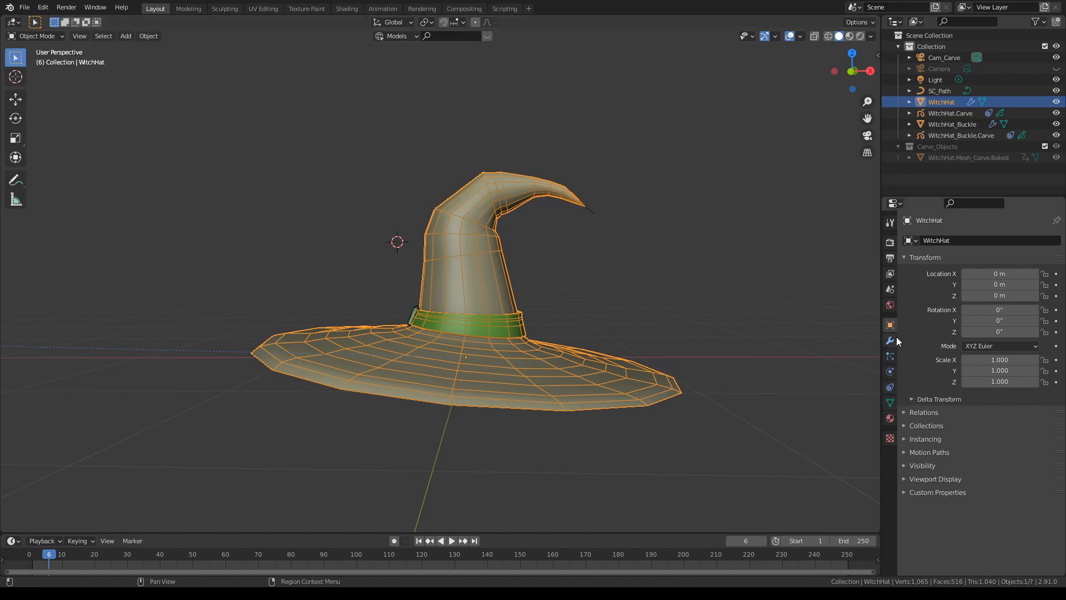
pyautogui.click(890, 339)
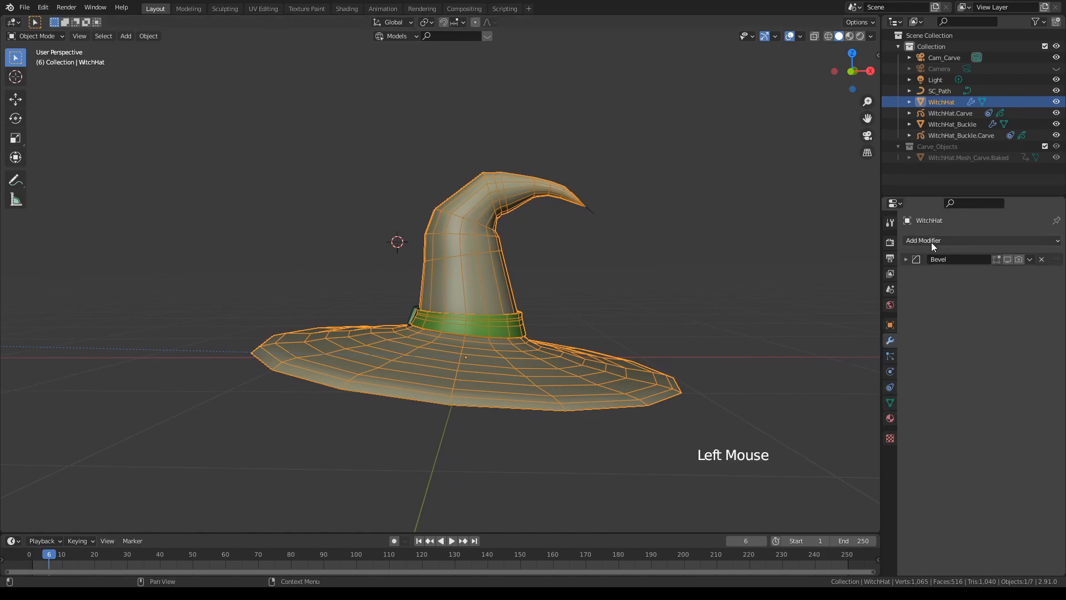
pyautogui.click(923, 240)
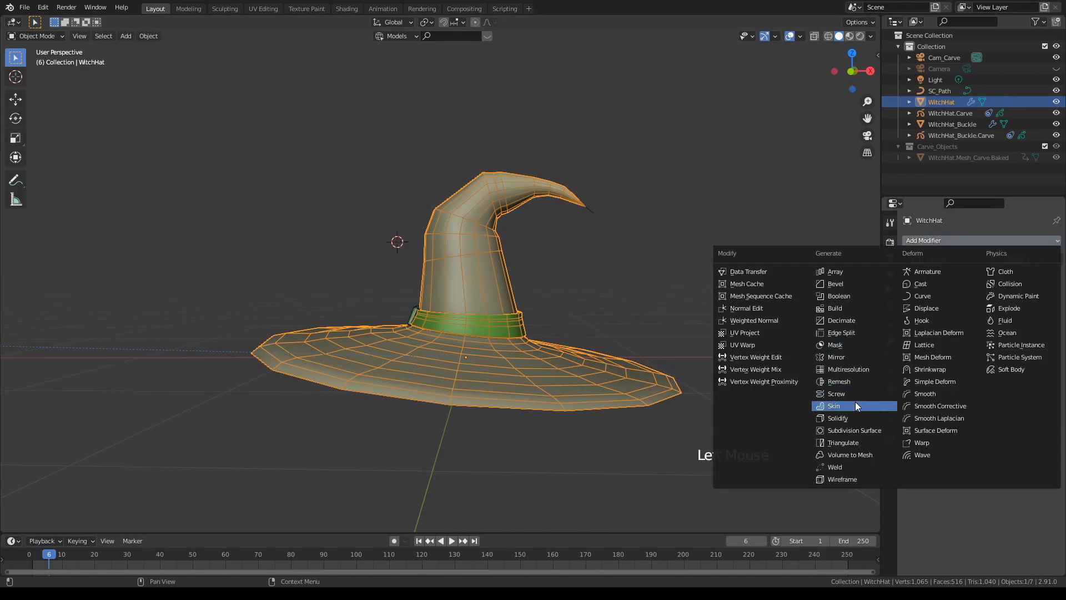
pyautogui.moveTo(837, 418)
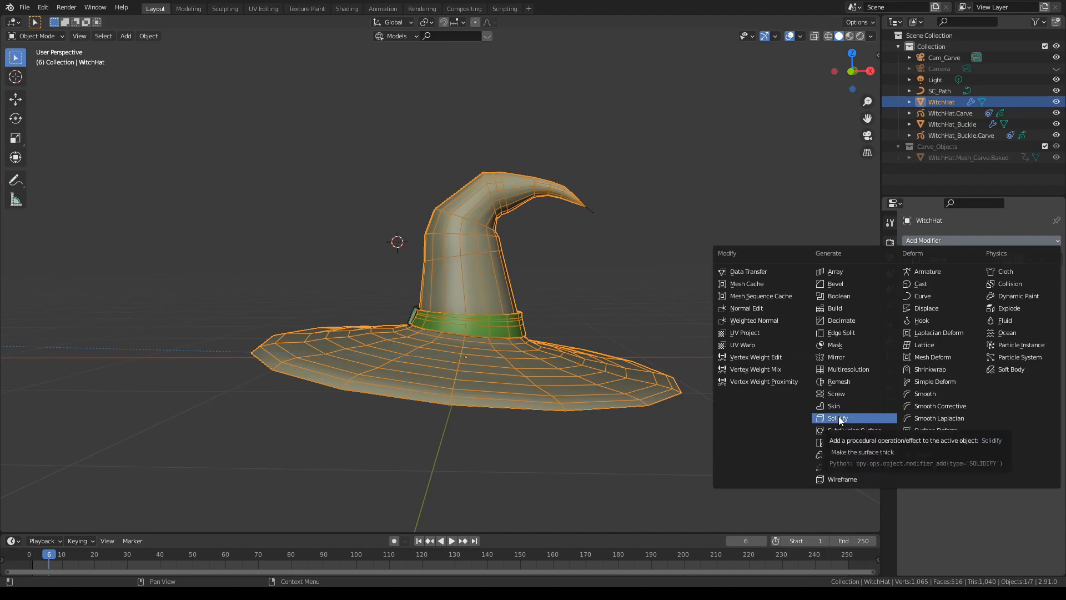